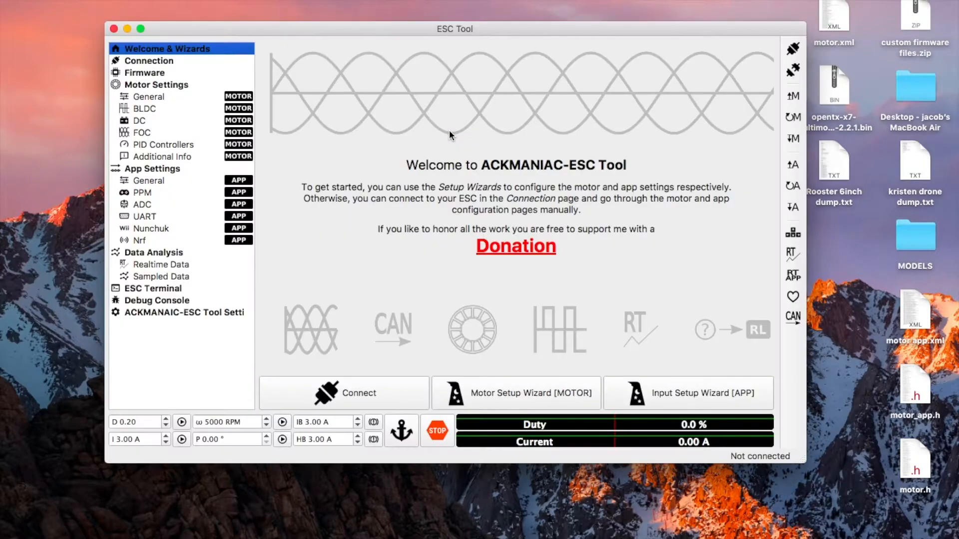
mouse_move(485, 32)
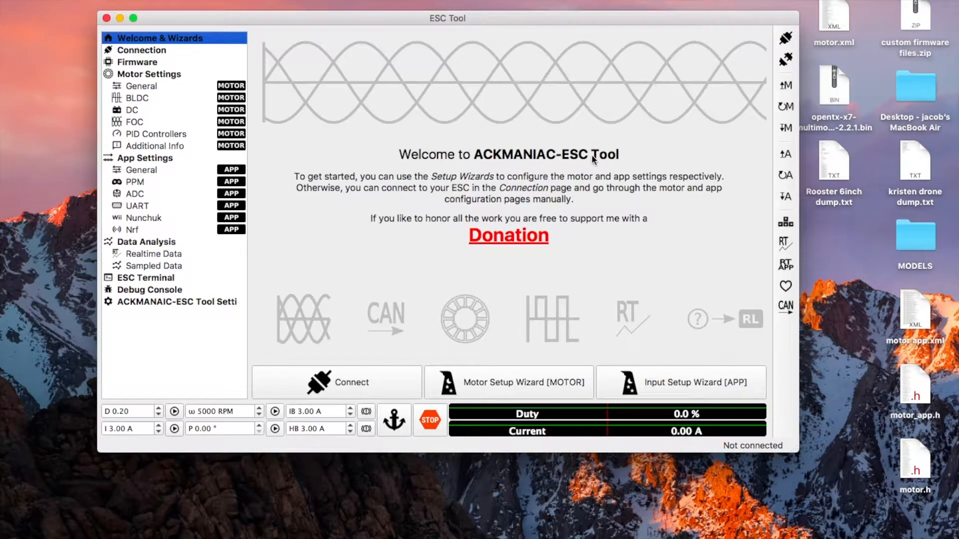
mouse_move(468, 19)
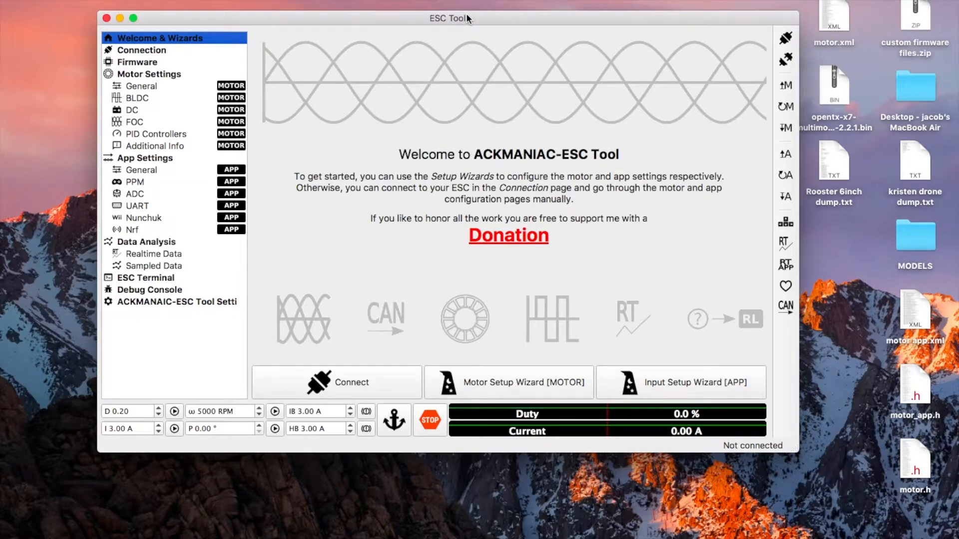
mouse_move(544, 160)
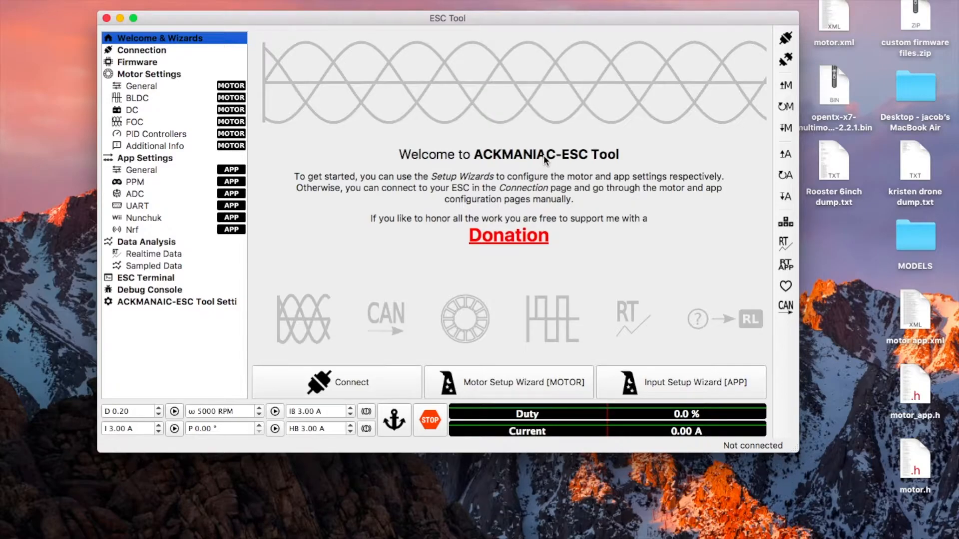
Connect to the ESC over serial and dismiss the old-firmware limited-mode warning.
left_click(335, 382)
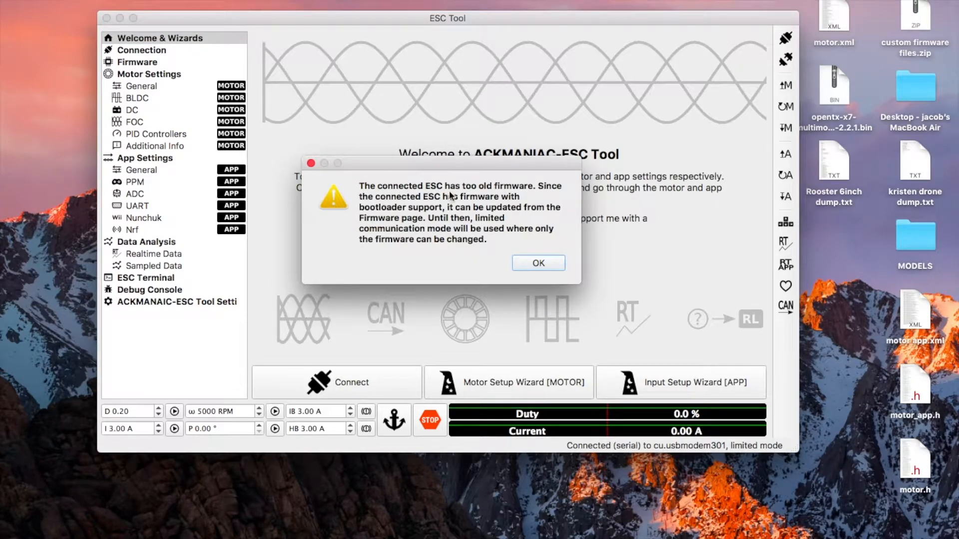
mouse_move(477, 204)
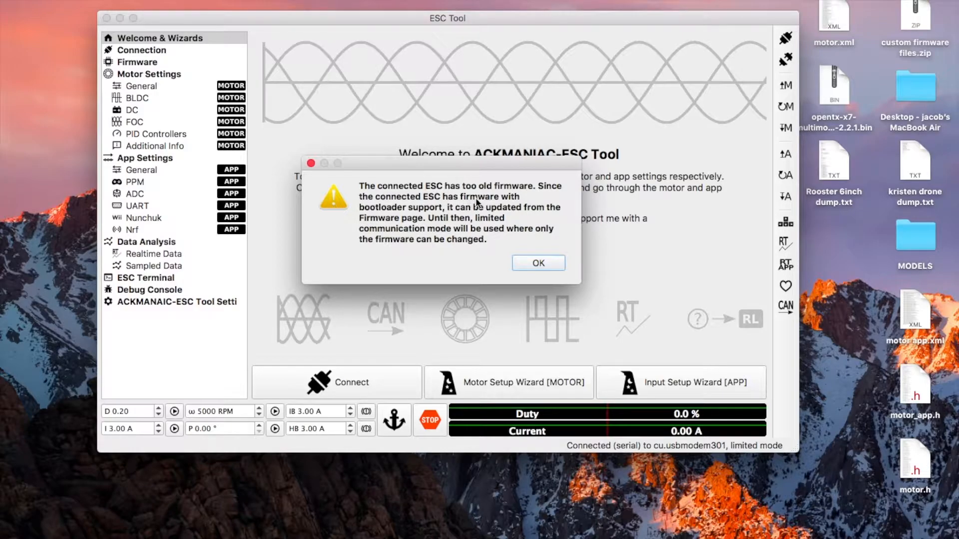
left_click(537, 262)
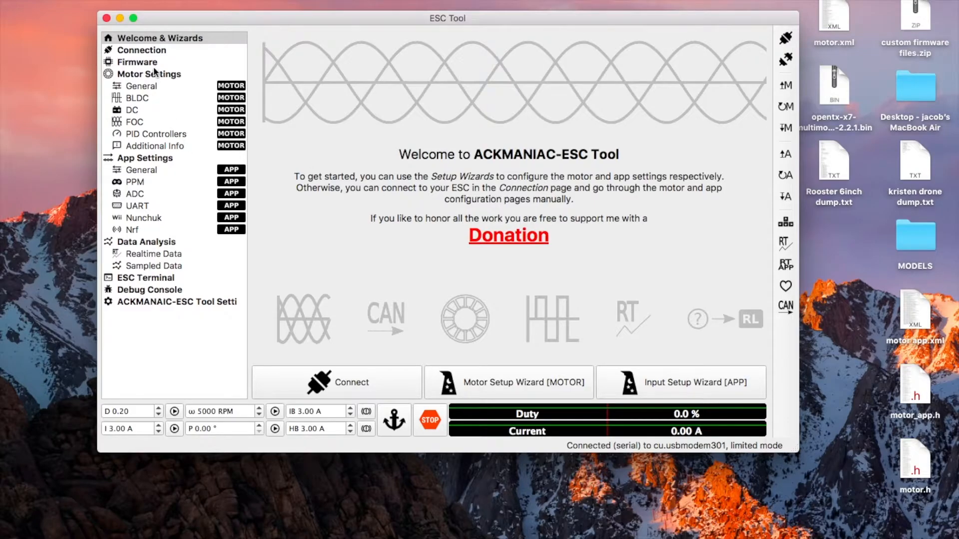
Upload VESC_default.bin for hardware 410 & 411 & 412, confirming the hardware warning.
left_click(138, 62)
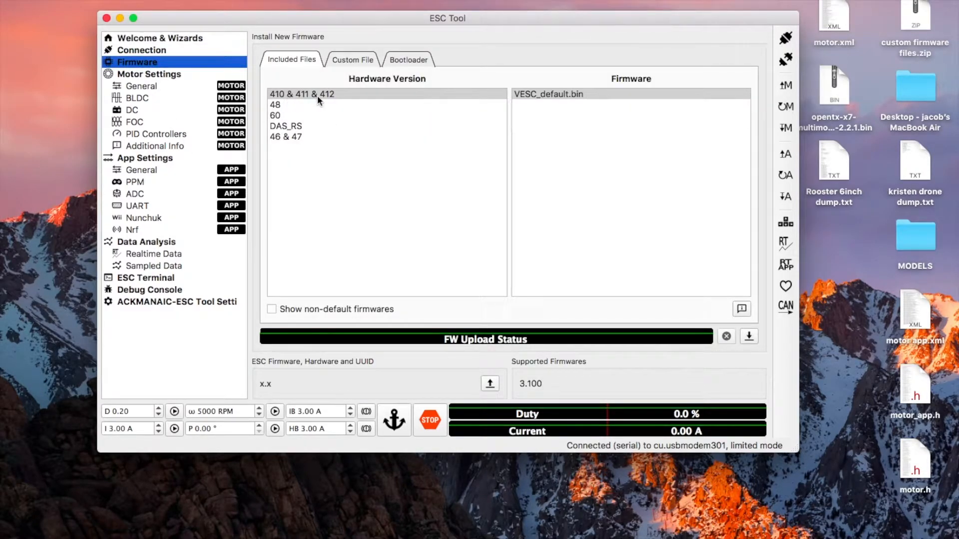
mouse_move(551, 99)
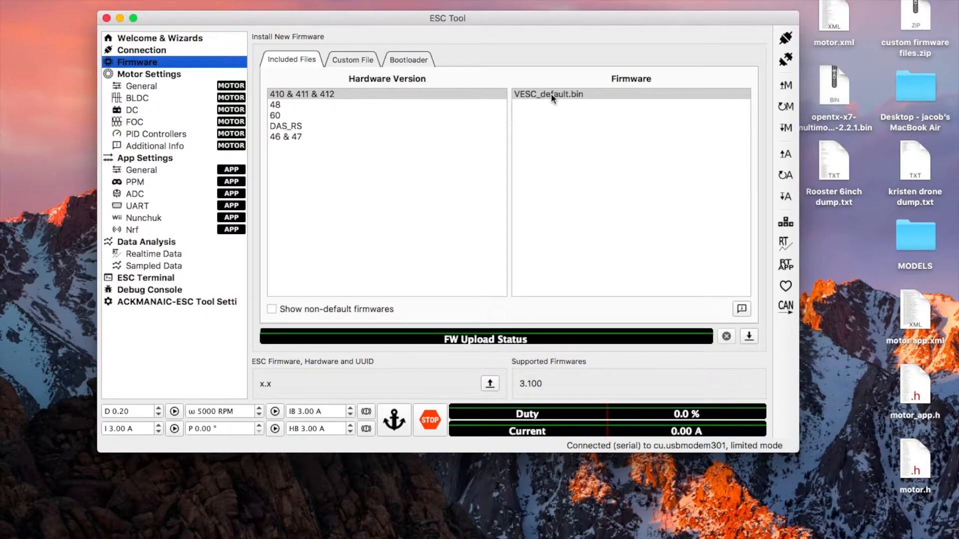
left_click(548, 93)
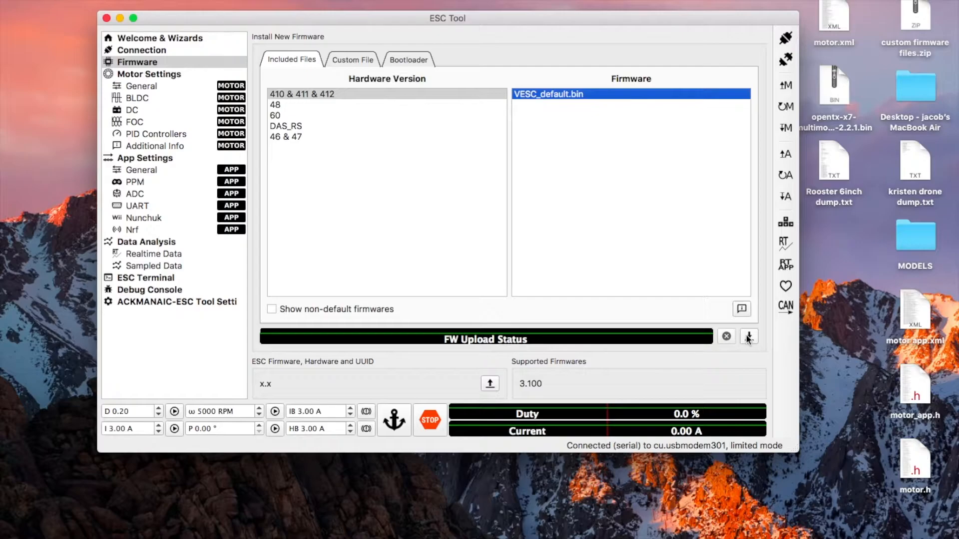
mouse_move(749, 337)
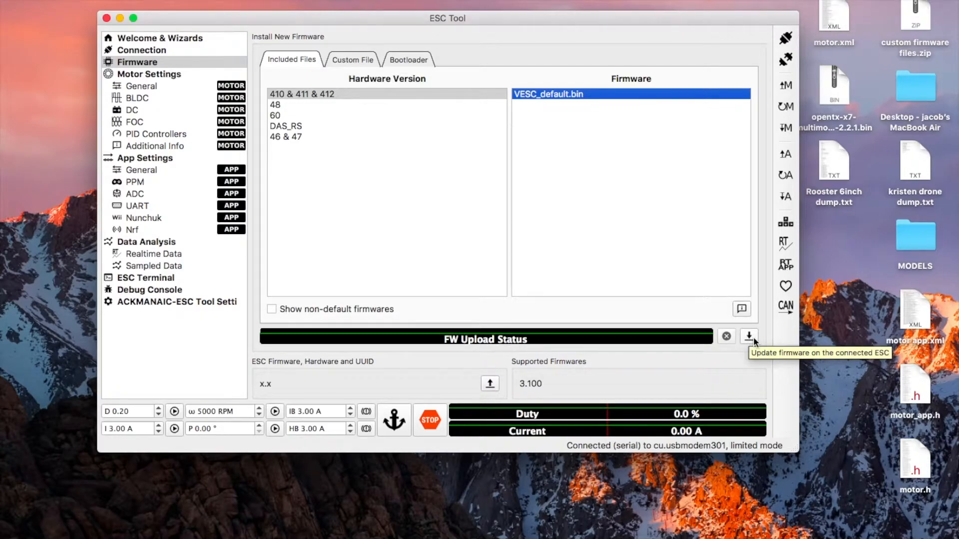
left_click(748, 336)
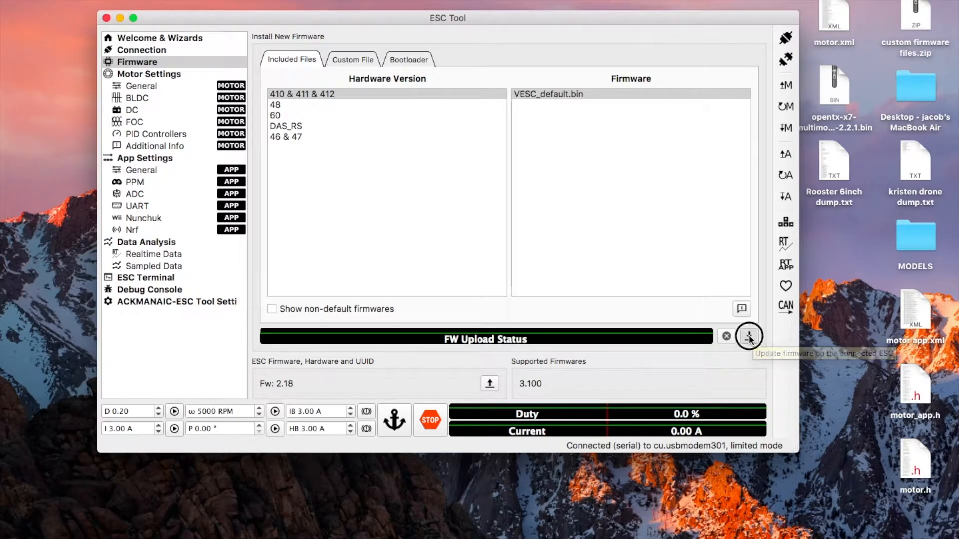
left_click(749, 336)
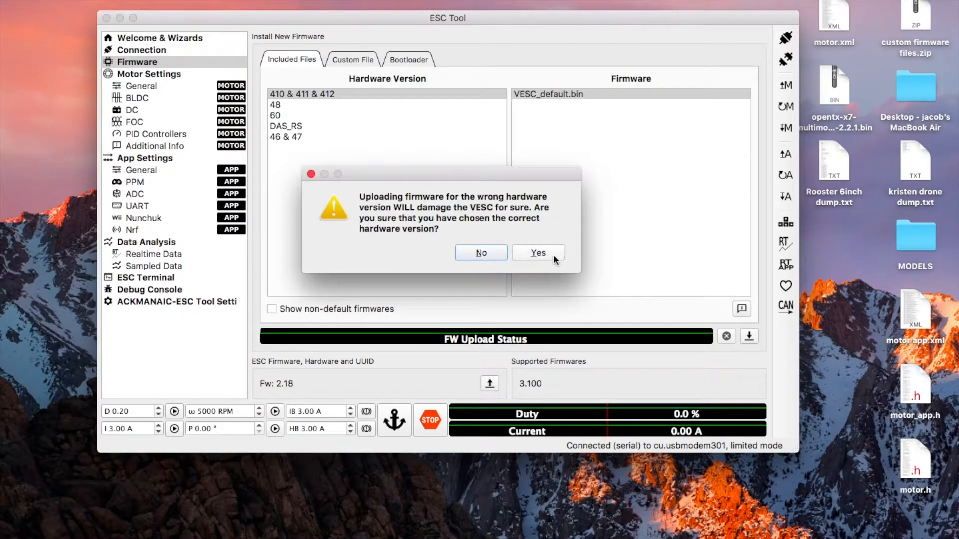
left_click(537, 253)
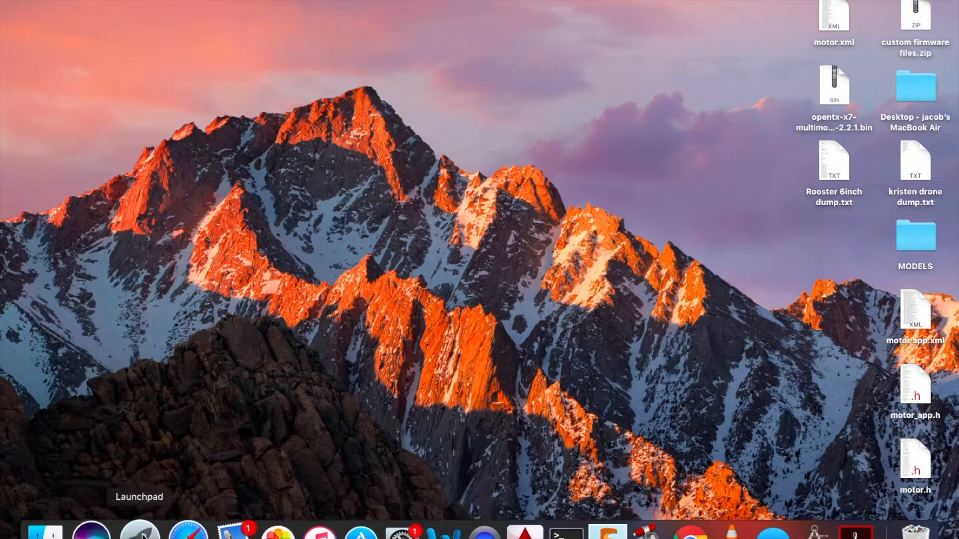
mouse_move(471, 277)
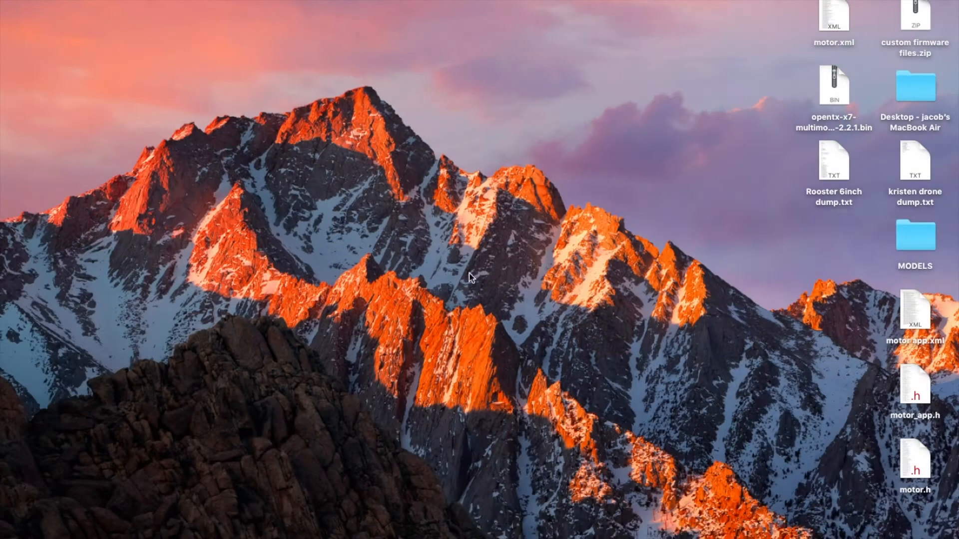
mouse_move(376, 141)
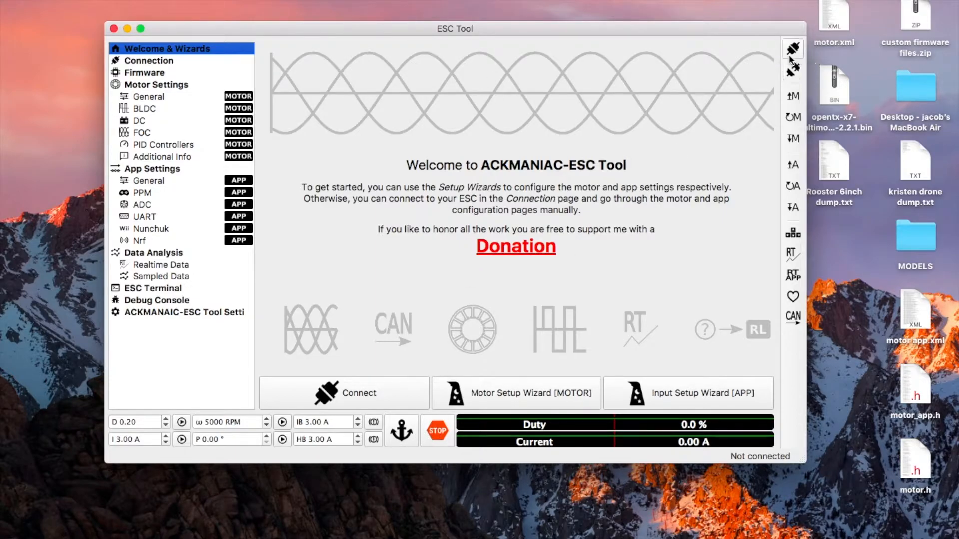
mouse_move(791, 68)
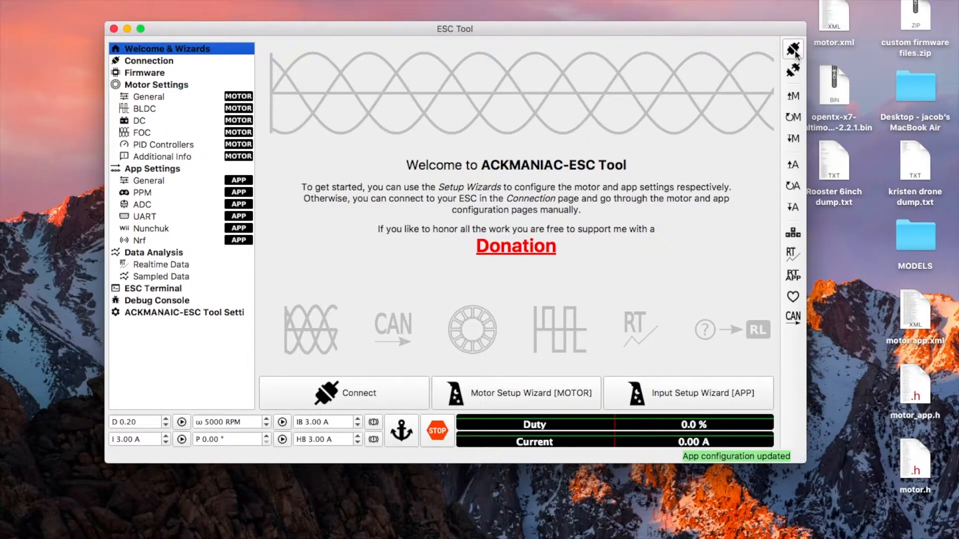
Check the Firmware page, which reports firmware 3.100 on hardware 410.
left_click(146, 72)
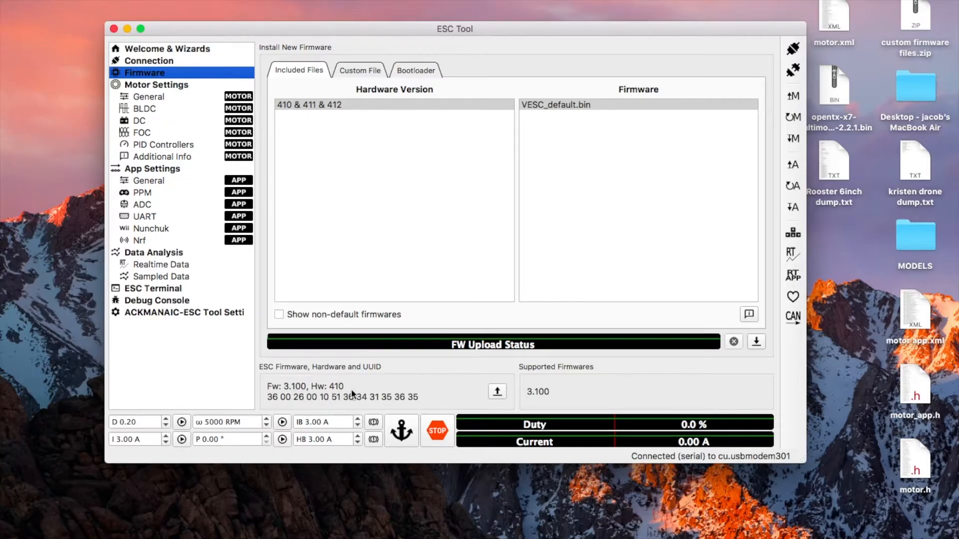
mouse_move(346, 394)
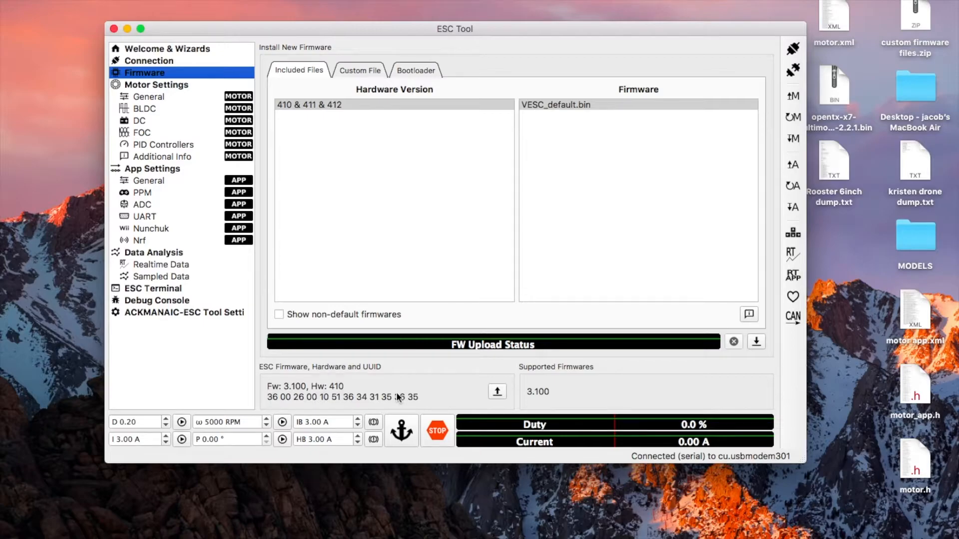
Review the Current, Temperature, Advanced and Voltage tabs of the general motor settings.
left_click(147, 96)
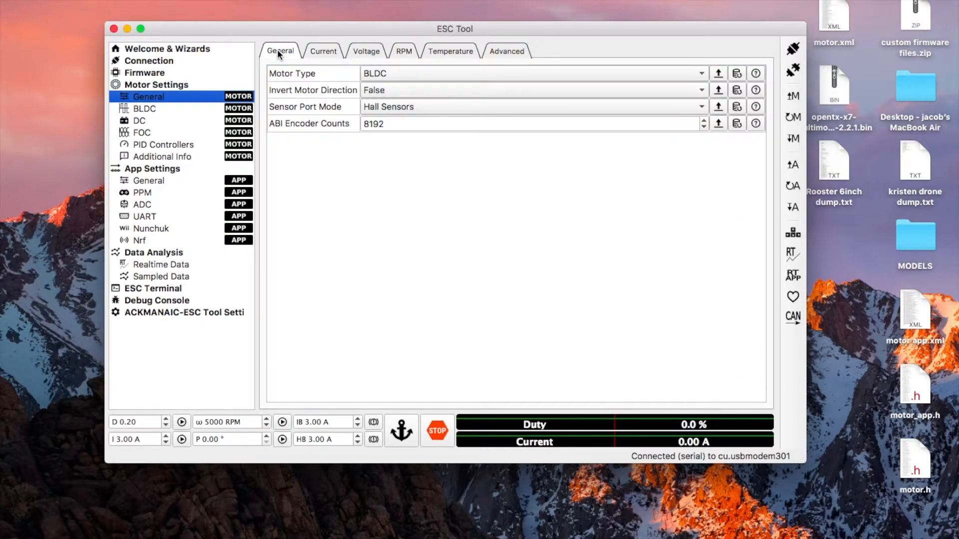
mouse_move(416, 82)
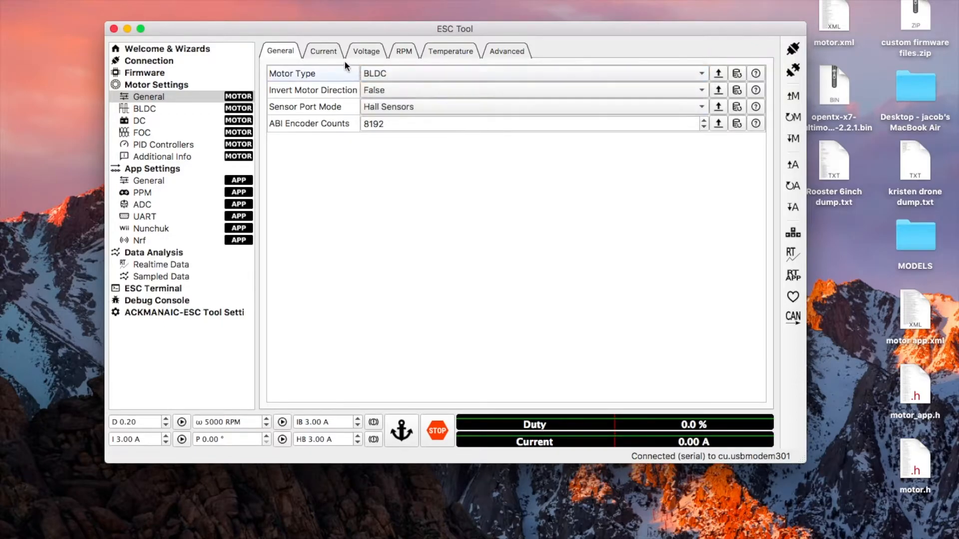
mouse_move(324, 51)
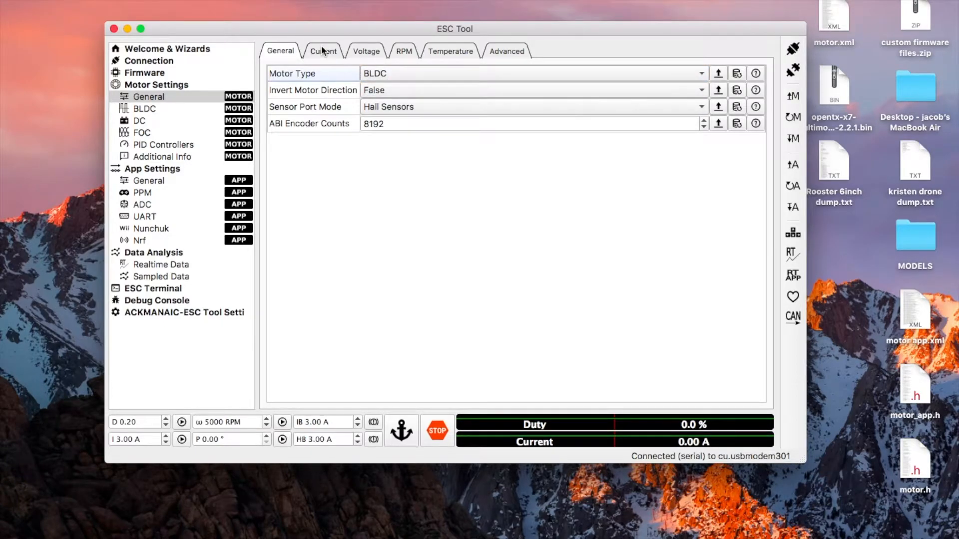
left_click(323, 51)
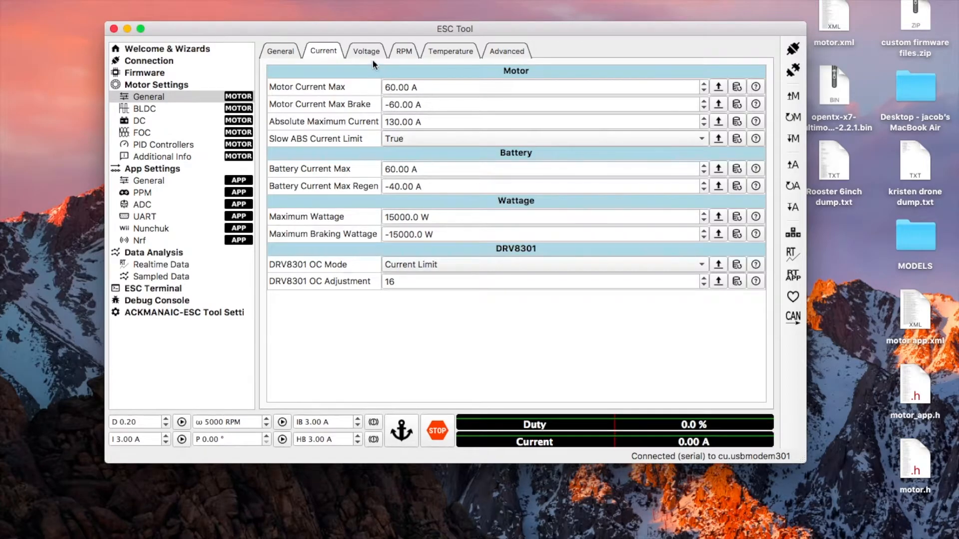
left_click(403, 51)
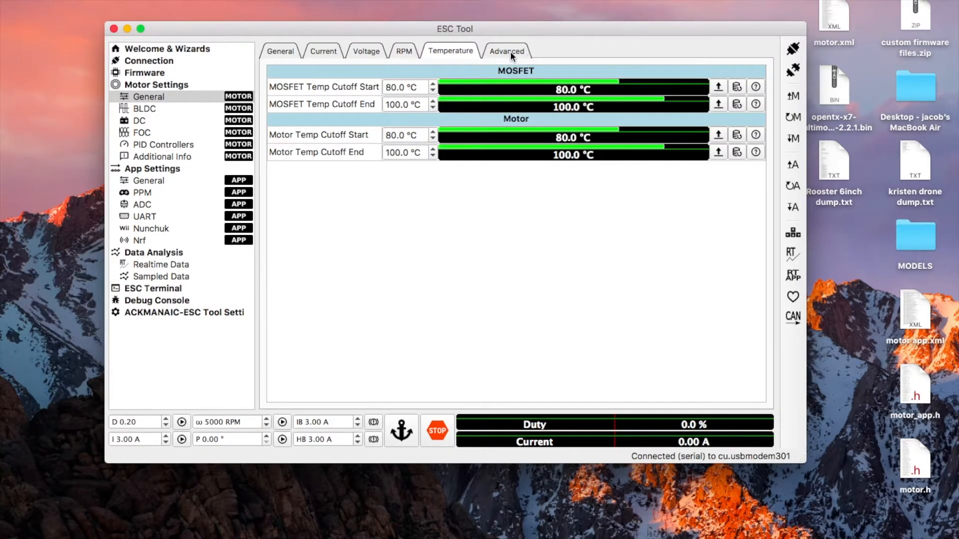
left_click(506, 51)
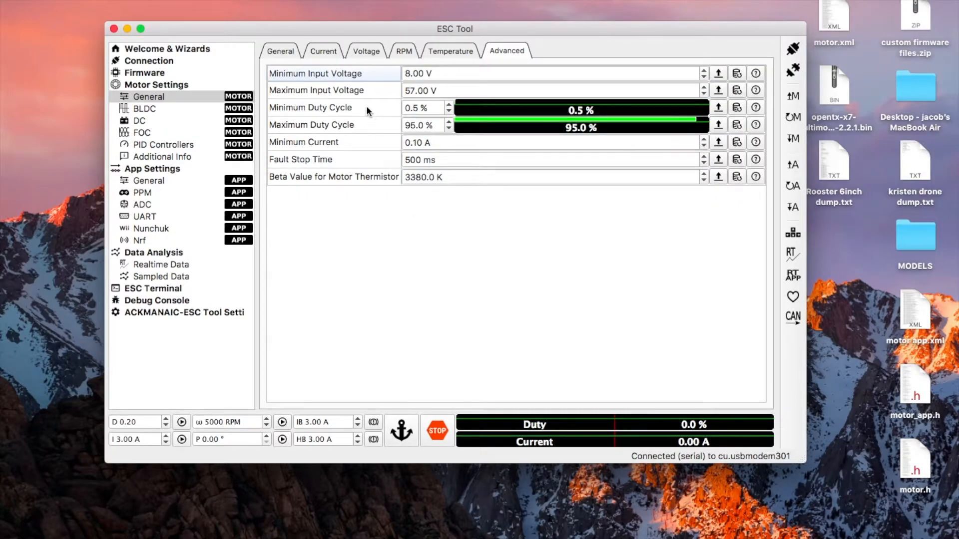
mouse_move(359, 187)
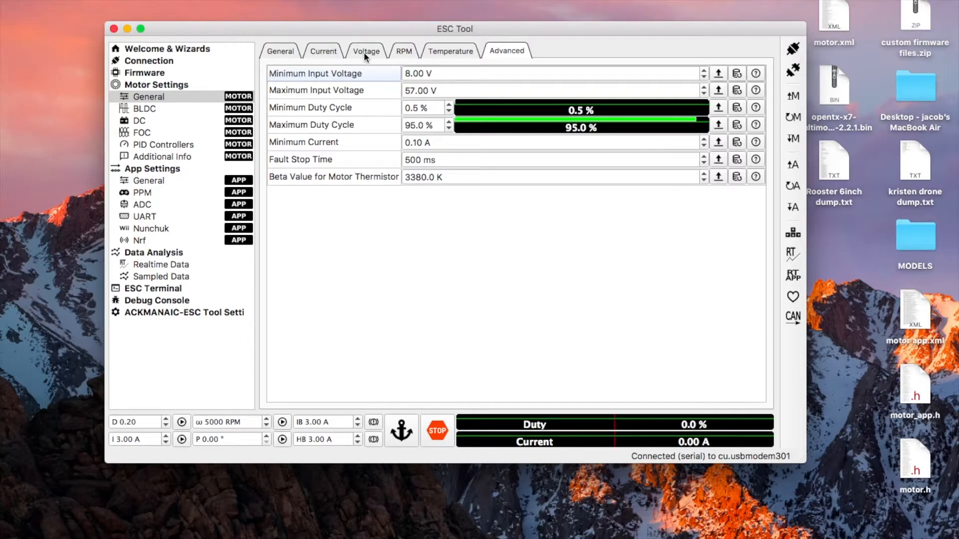
left_click(365, 51)
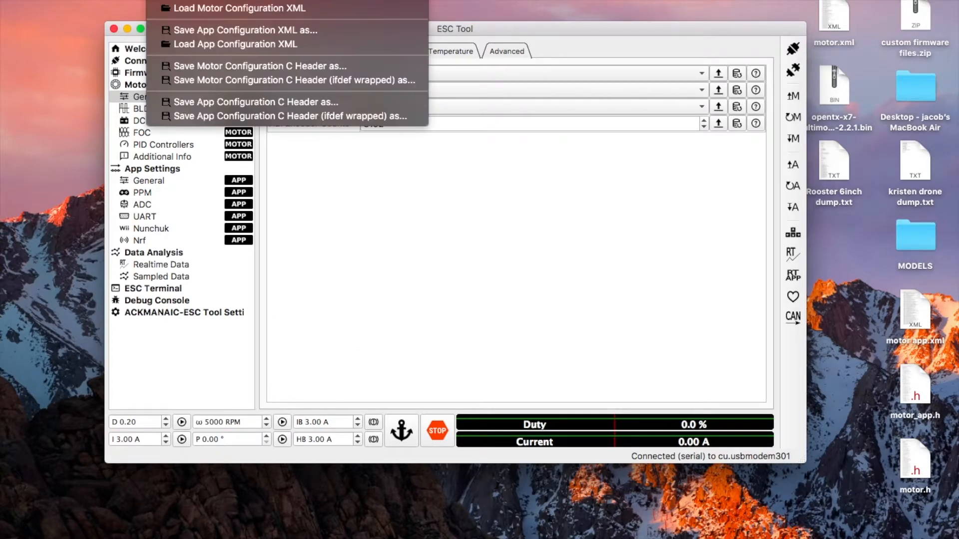
mouse_move(238, 8)
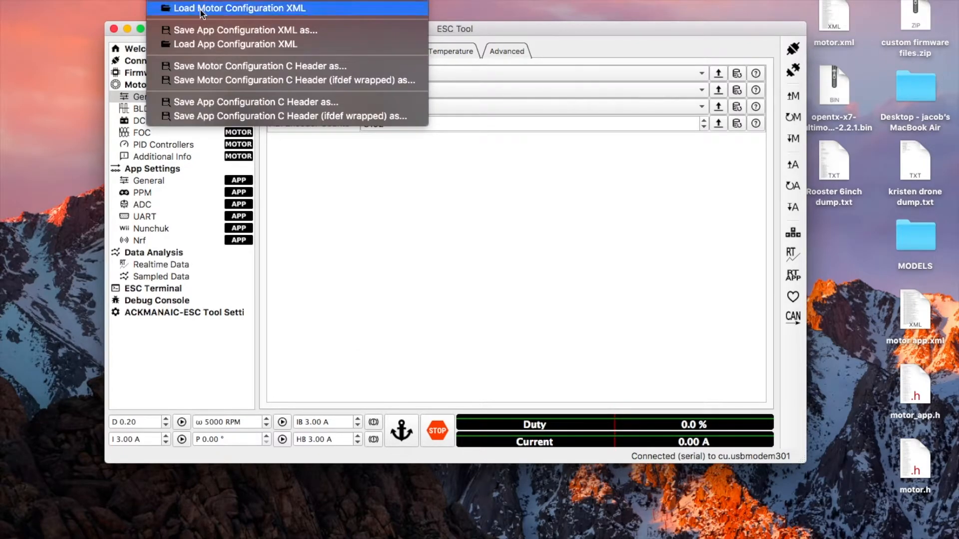
mouse_move(256, 14)
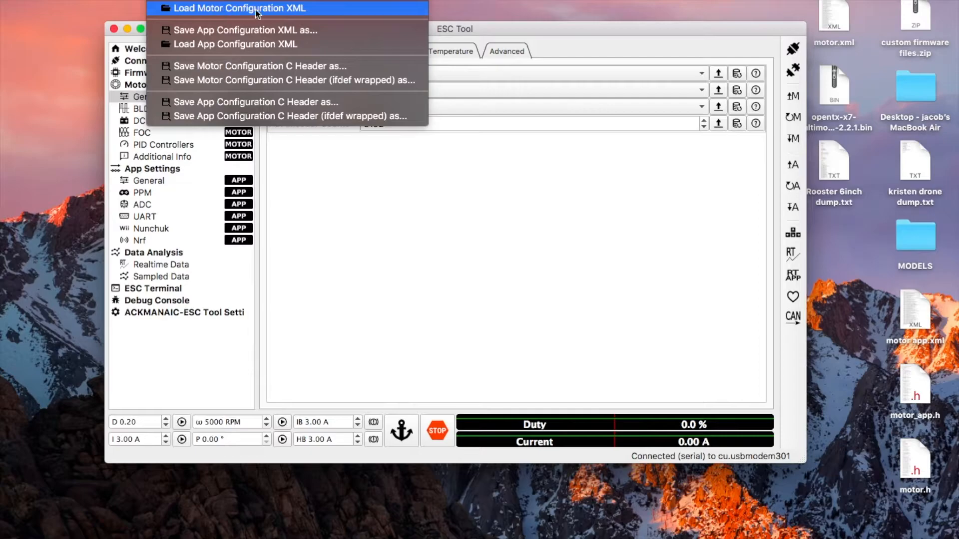
Load motor.xml from the Desktop as the motor configuration (BLDC with Hall sensors).
left_click(238, 8)
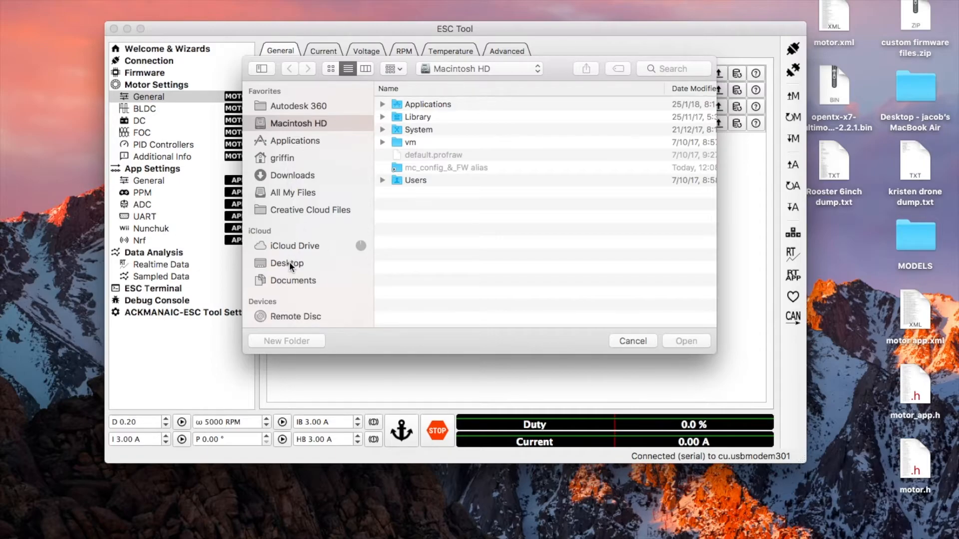
left_click(286, 263)
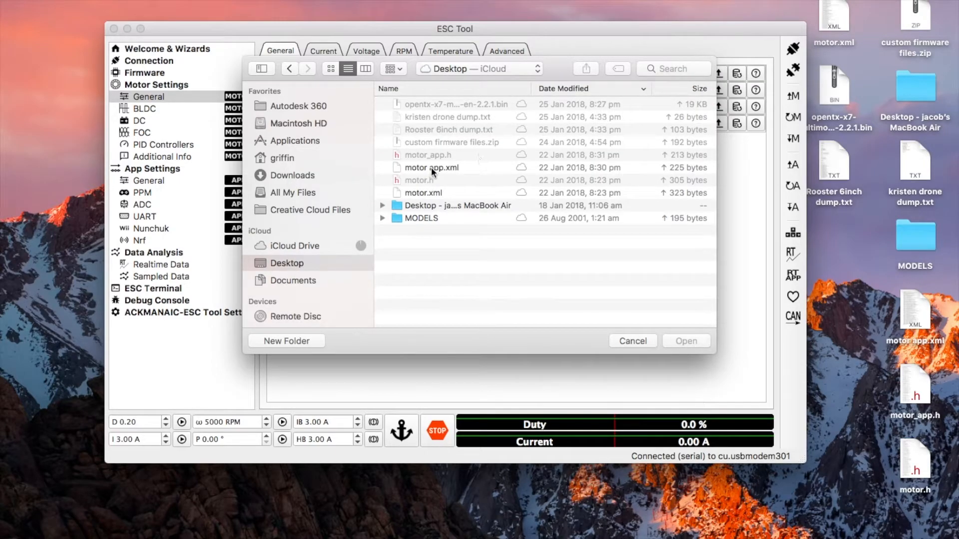
left_click(423, 193)
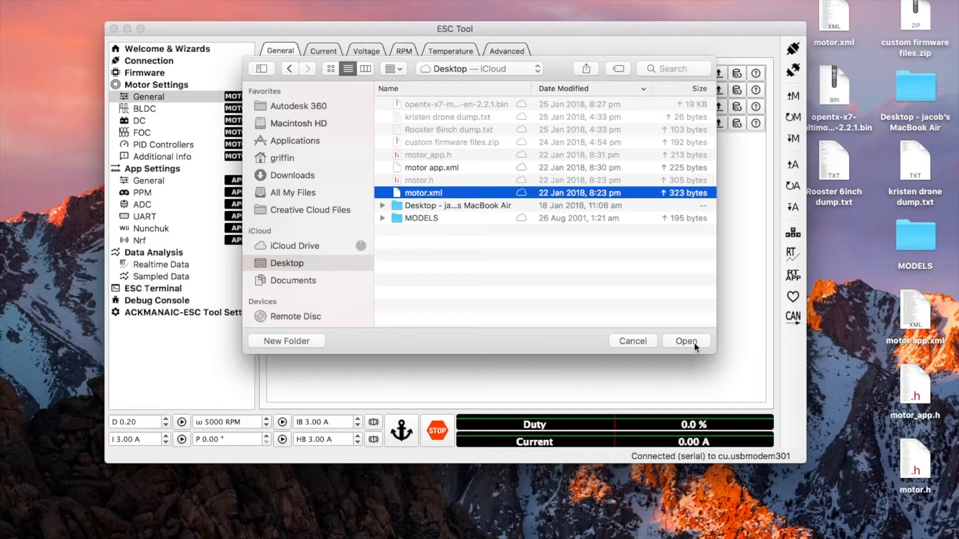
left_click(685, 340)
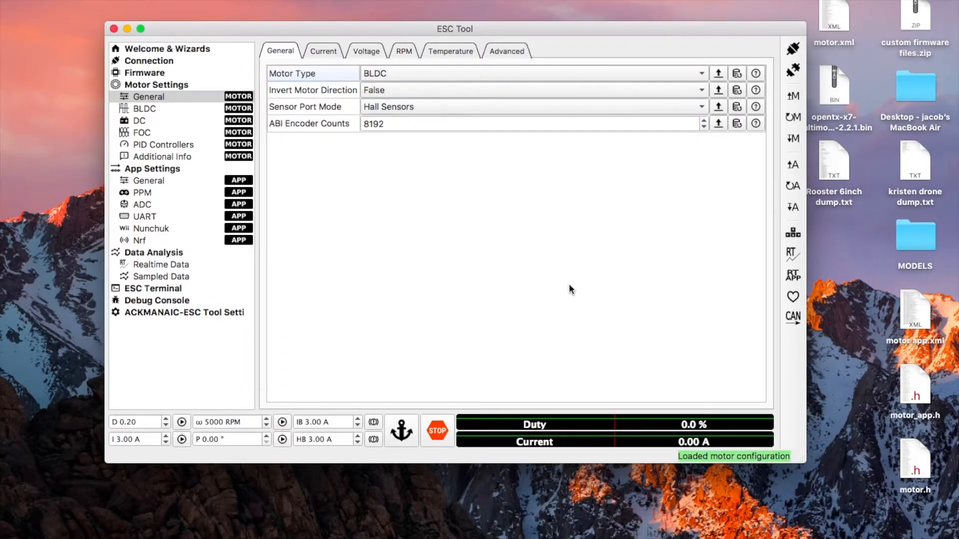
Show the Current tab: 40 A motor max, 30 A battery max, 15000 W.
left_click(323, 51)
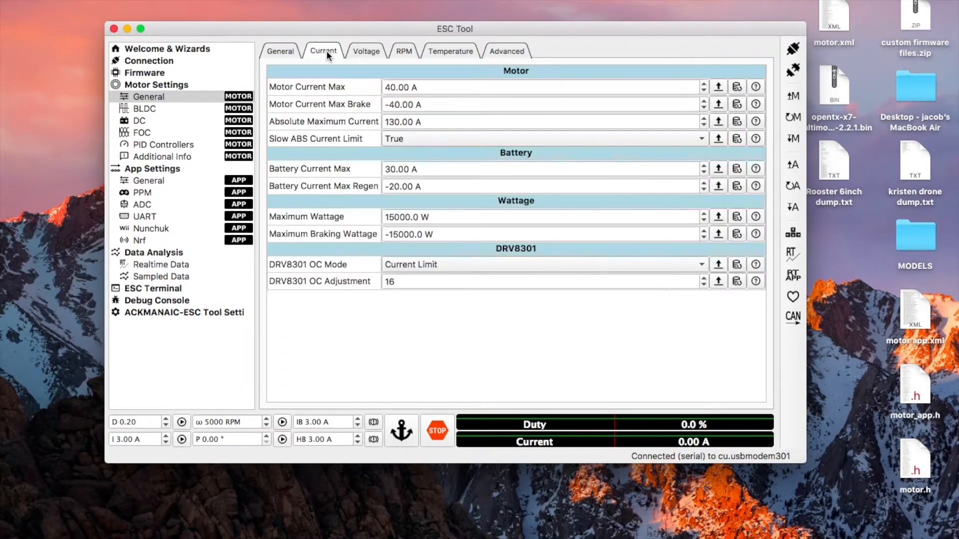
mouse_move(521, 101)
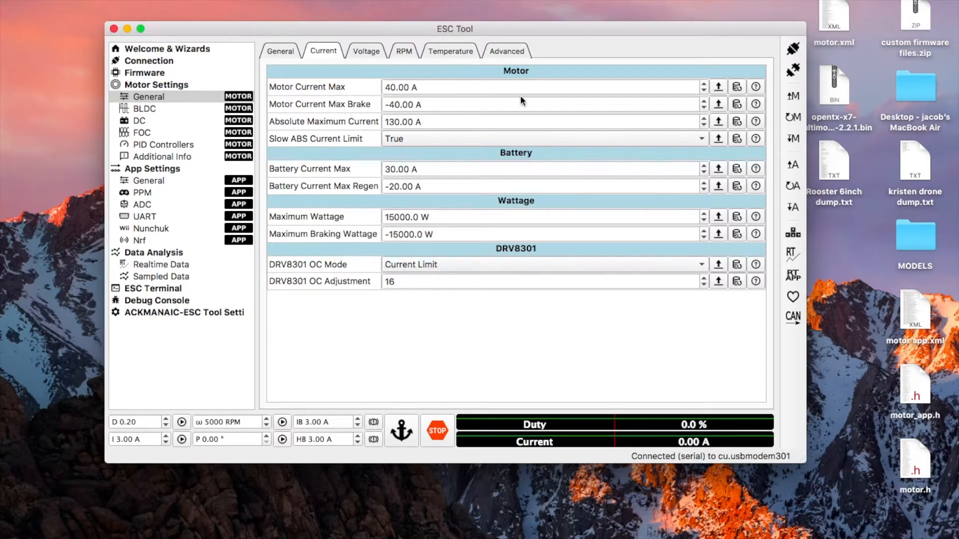
mouse_move(617, 136)
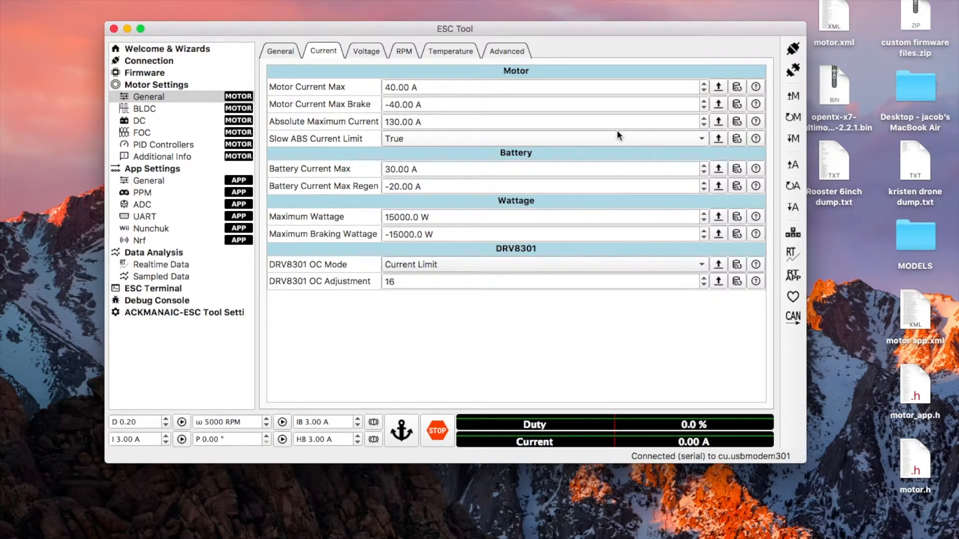
mouse_move(746, 117)
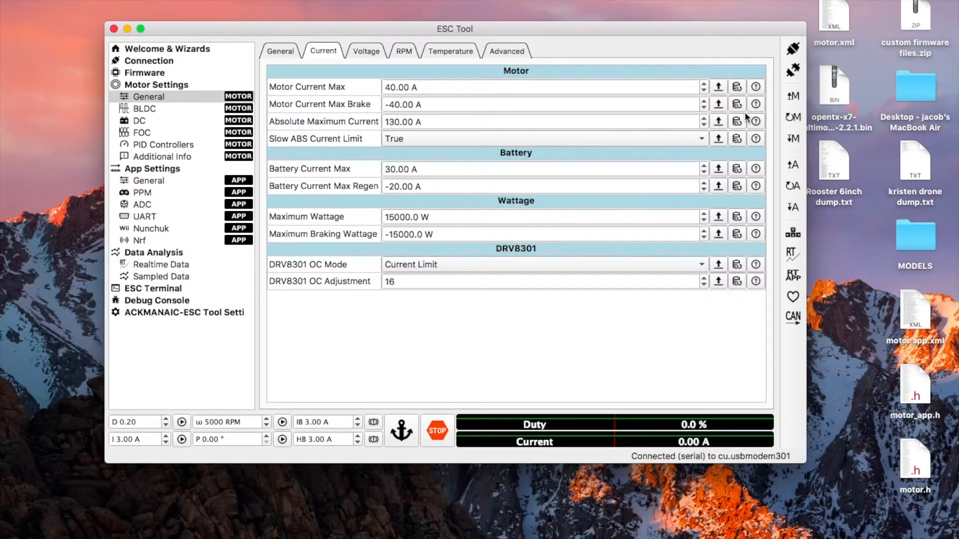
mouse_move(737, 121)
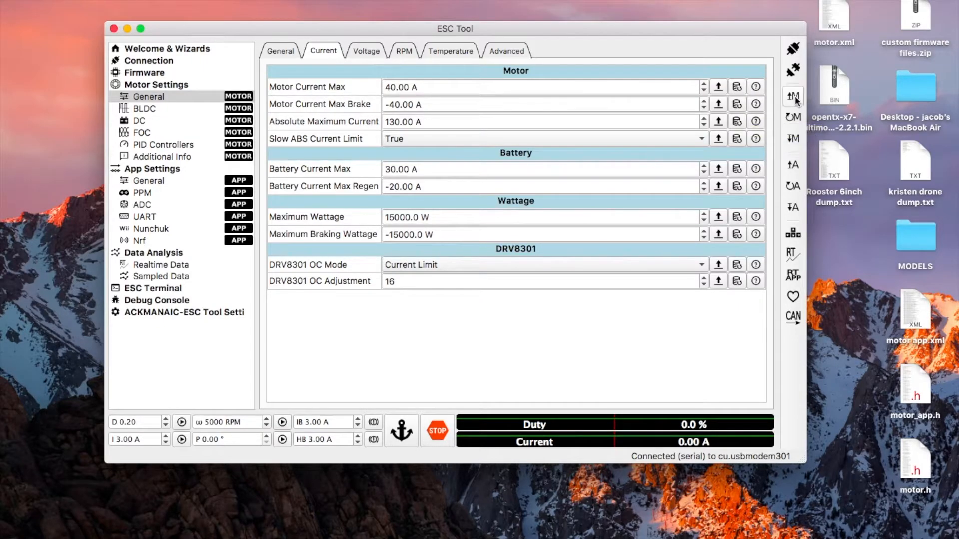
mouse_move(792, 117)
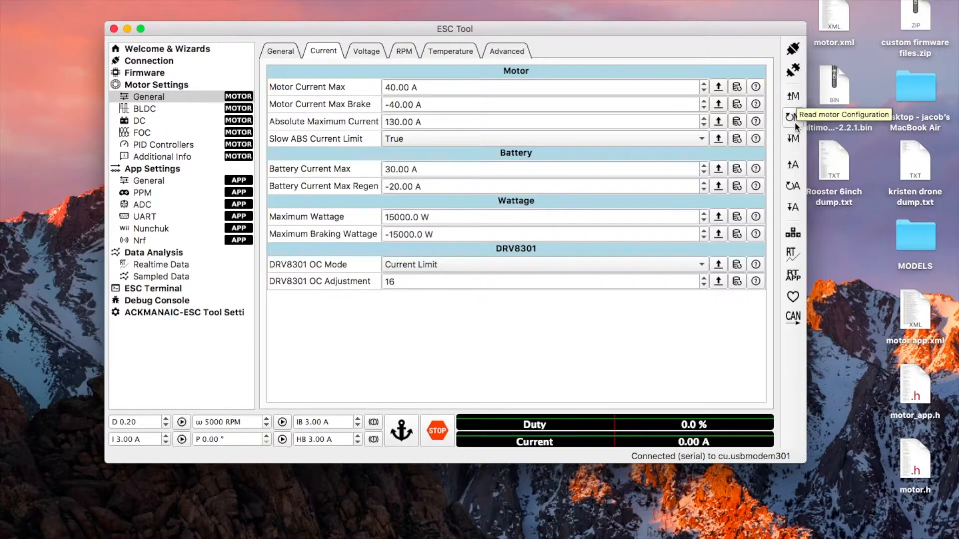
mouse_move(792, 139)
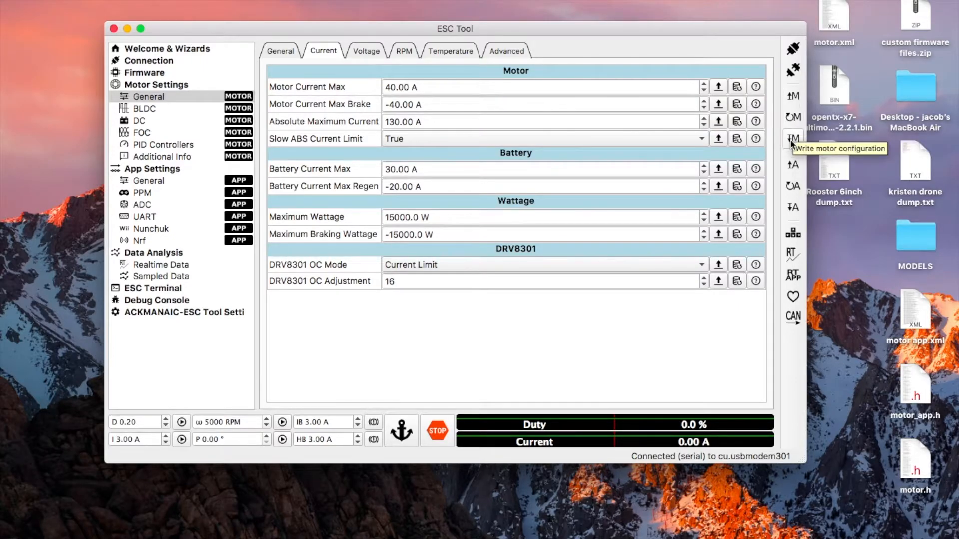
Read the ESC's stored motor configuration (60 A limits) and write it back to the VESC.
left_click(791, 138)
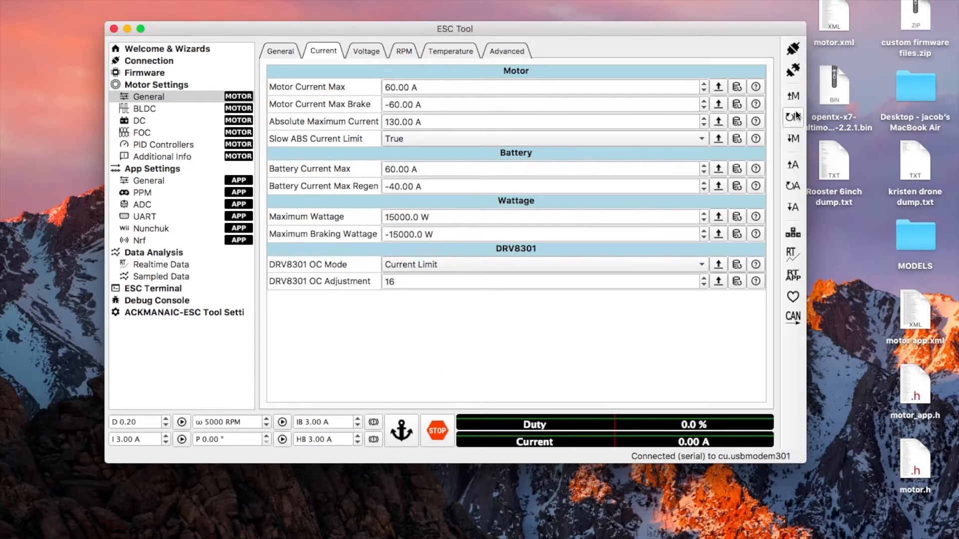
mouse_move(792, 117)
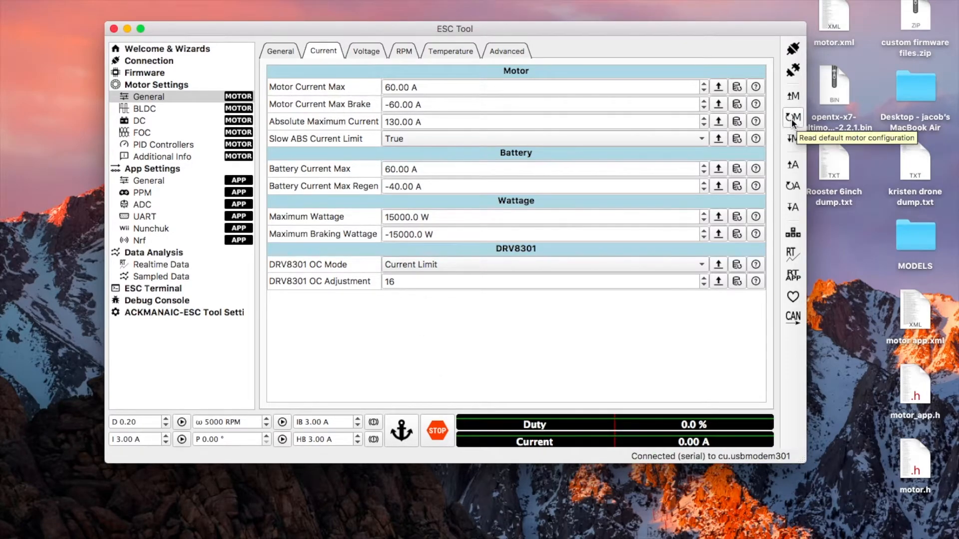
left_click(792, 118)
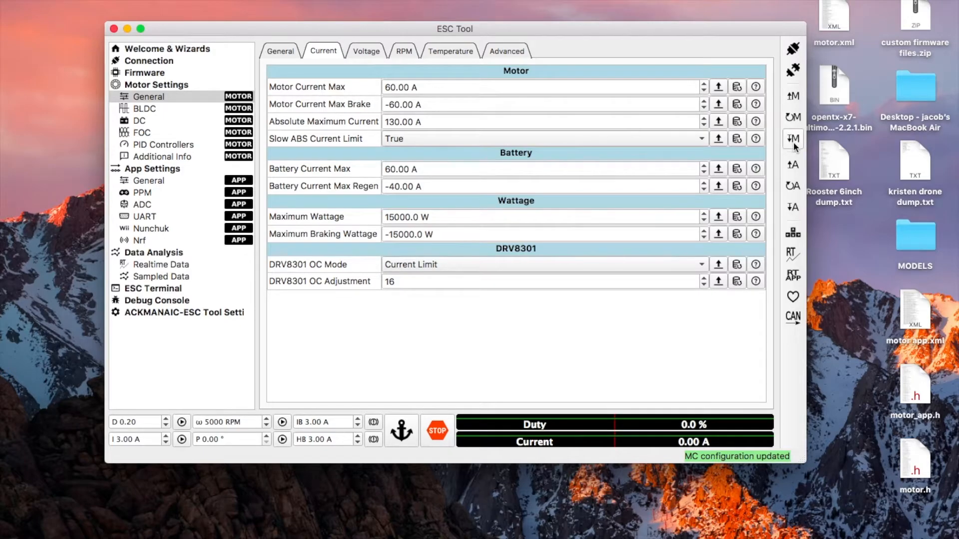
mouse_move(792, 139)
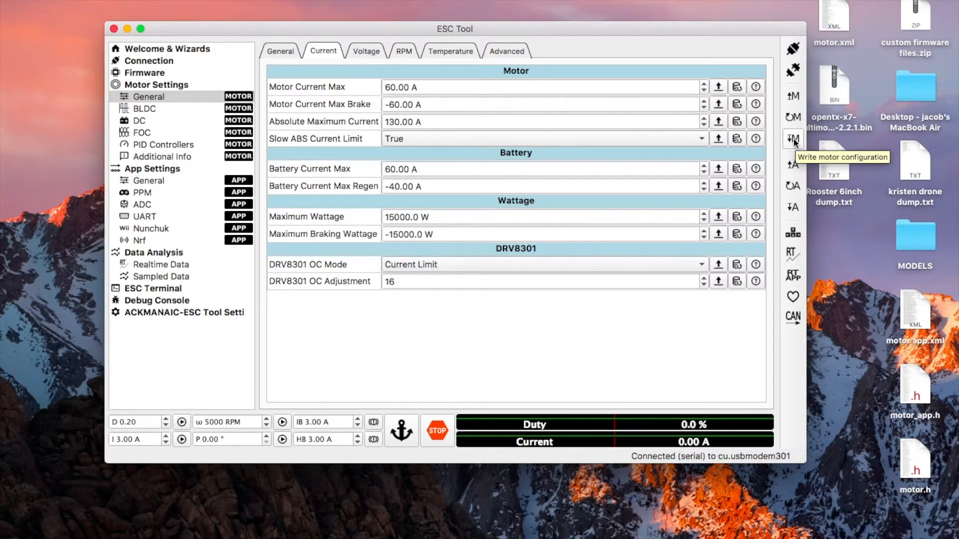
Reload Desktop motor.xml, restoring 40 A/30 A limits, and write it to the VESC.
left_click(792, 138)
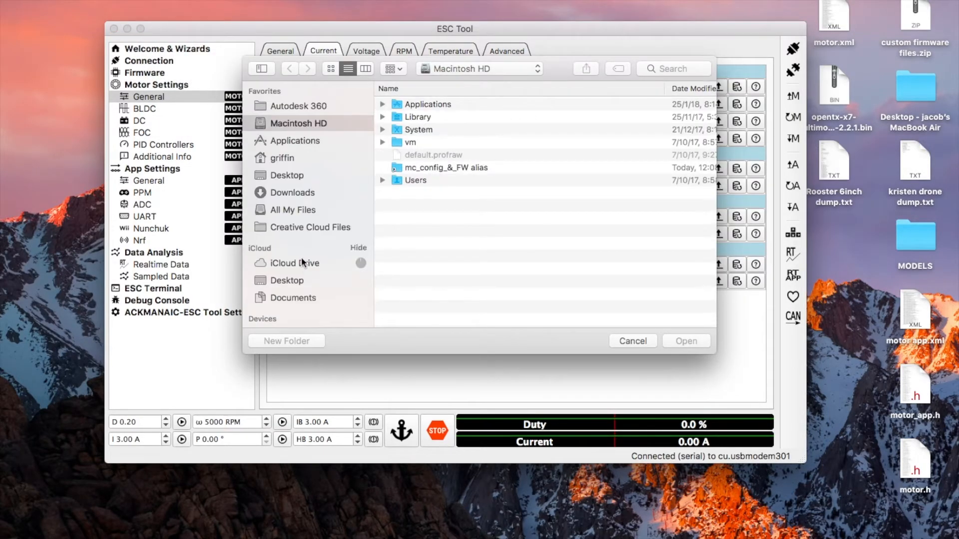
left_click(286, 175)
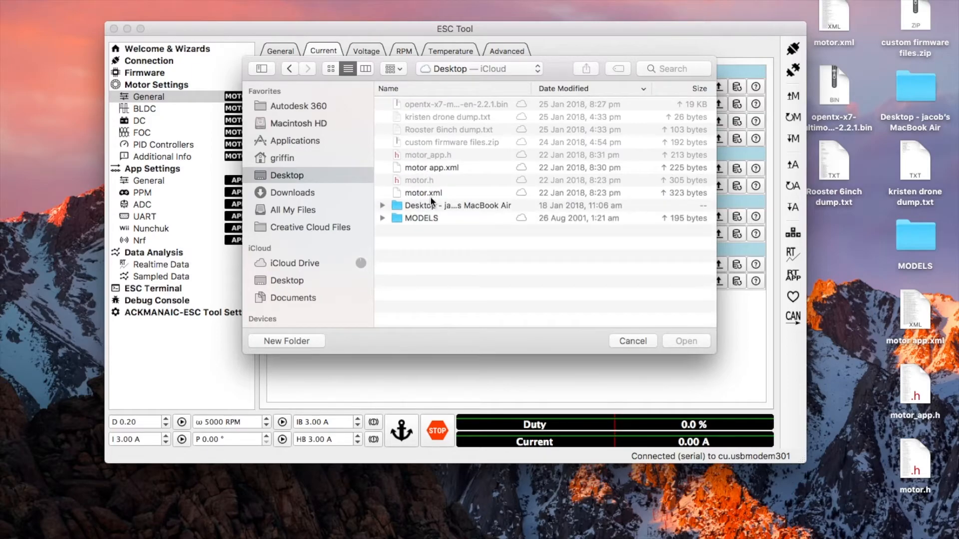
left_click(422, 193)
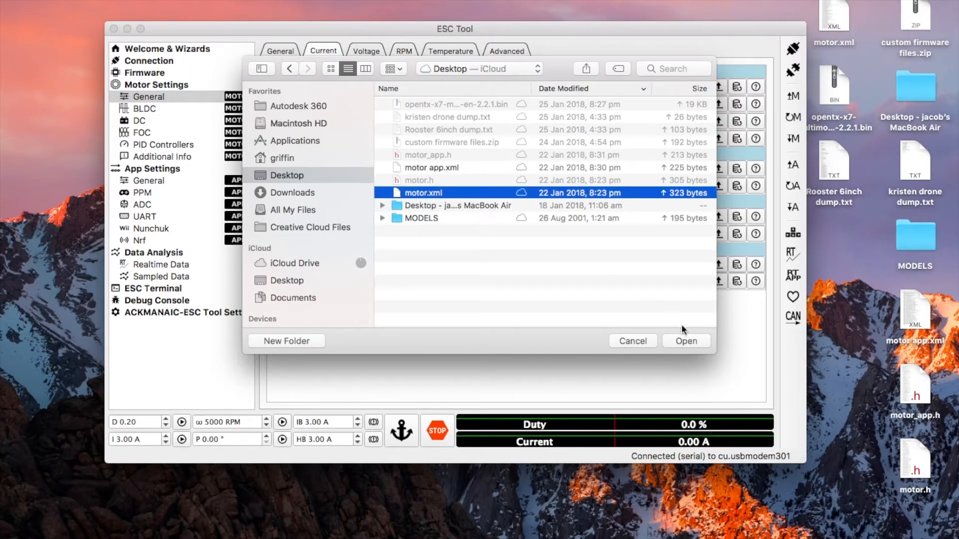
left_click(686, 341)
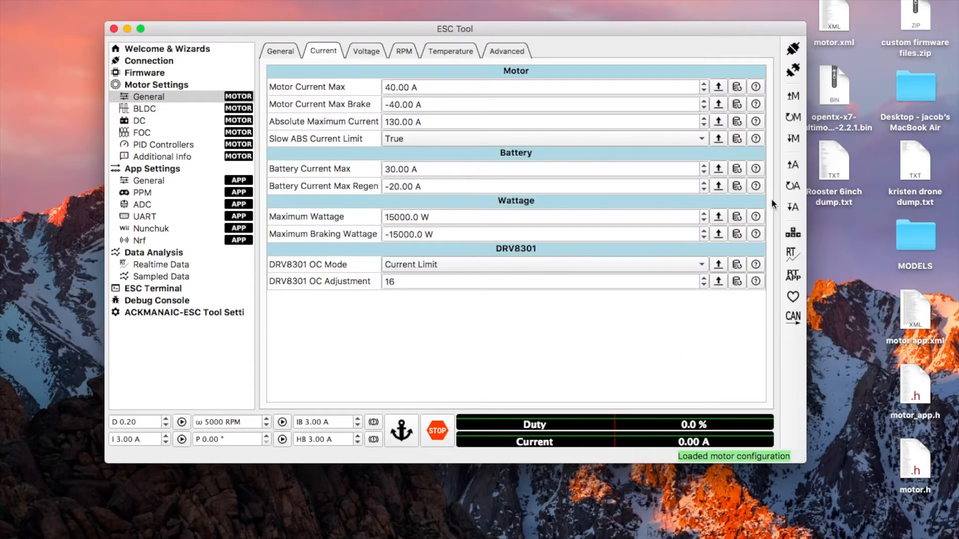
mouse_move(792, 139)
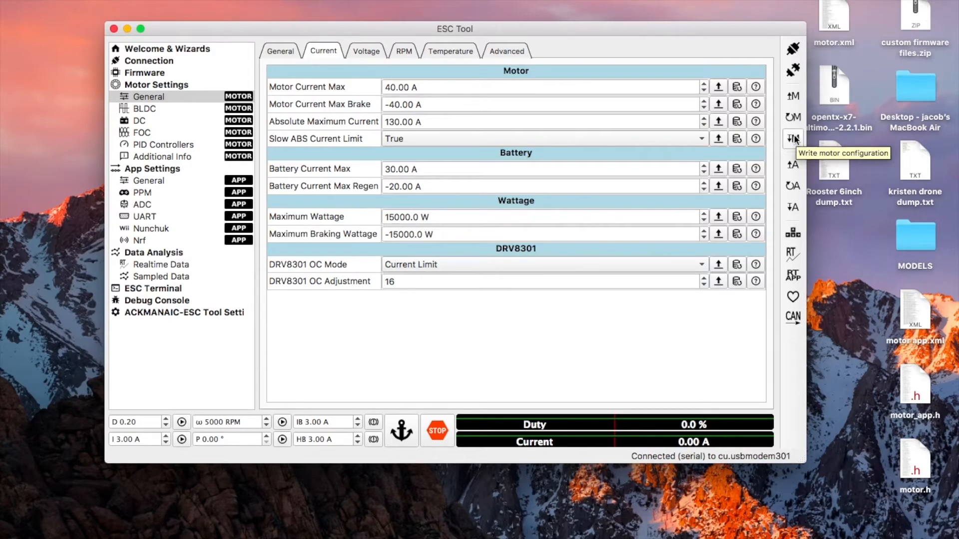
left_click(792, 139)
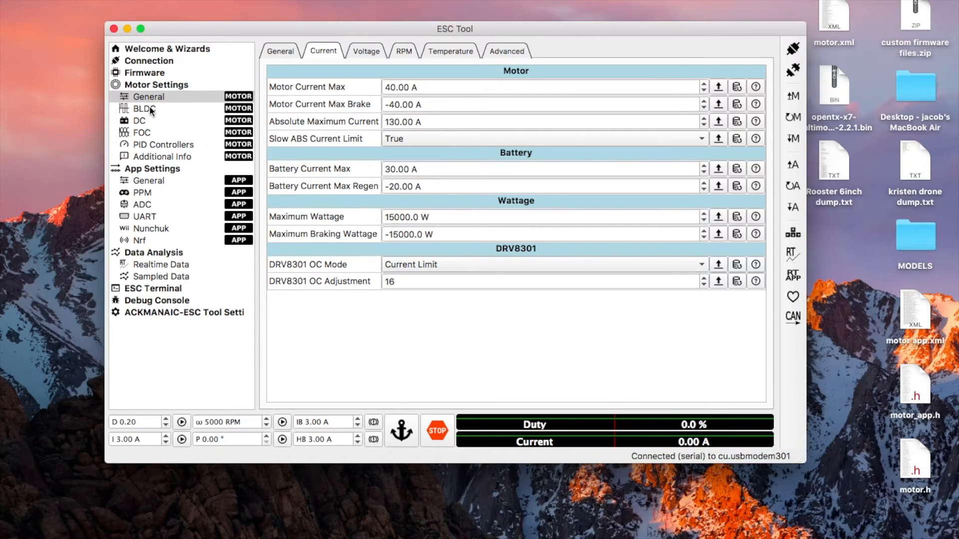
View the BLDC Sensorless tab, then return to the BLDC General tab.
left_click(143, 108)
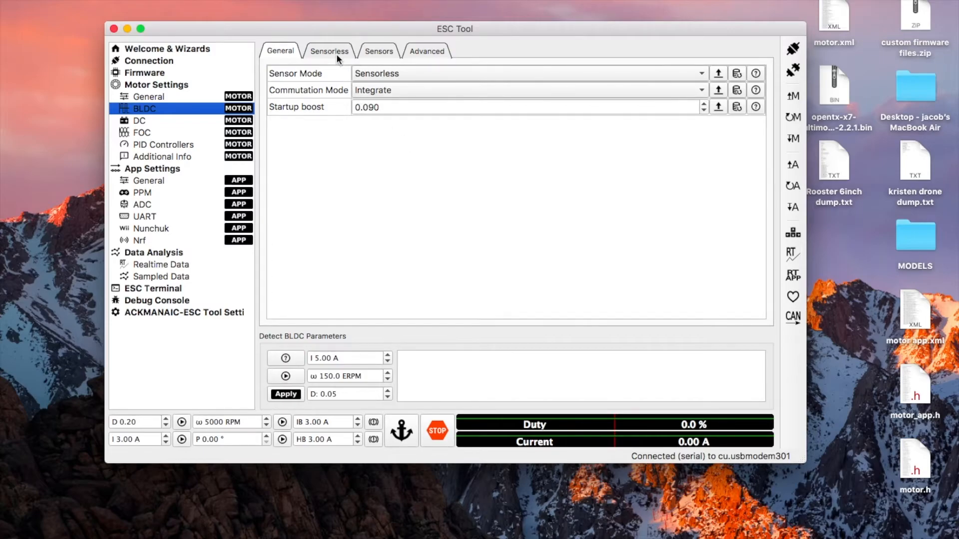
left_click(329, 51)
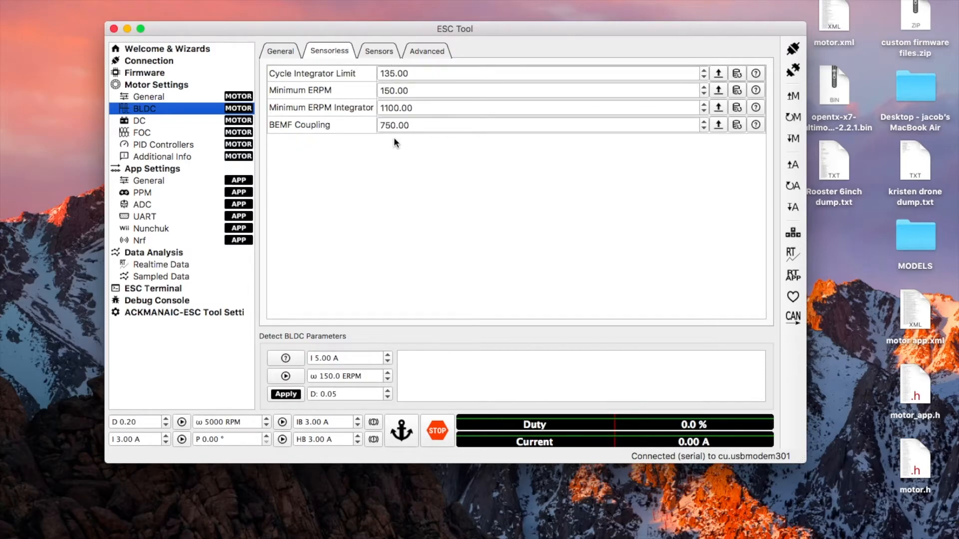
left_click(280, 51)
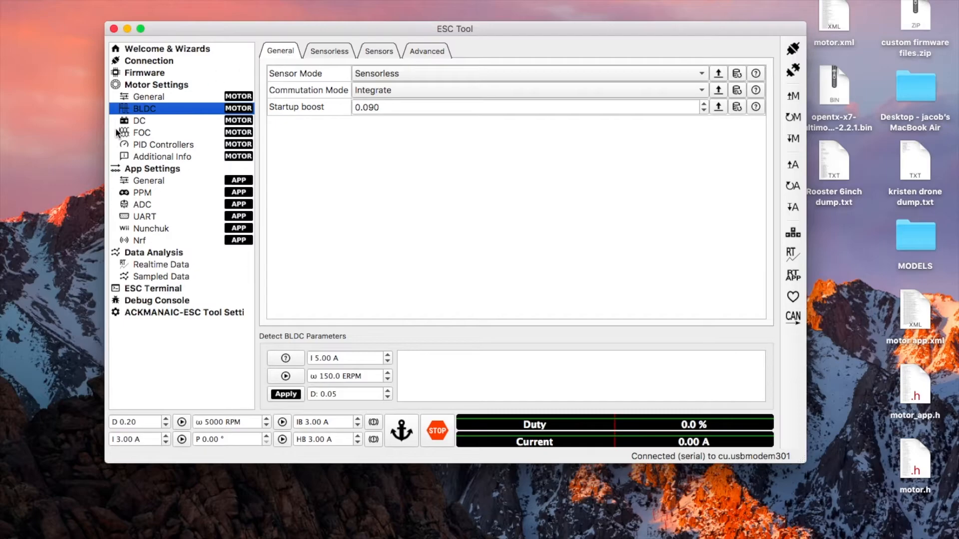
mouse_move(147, 182)
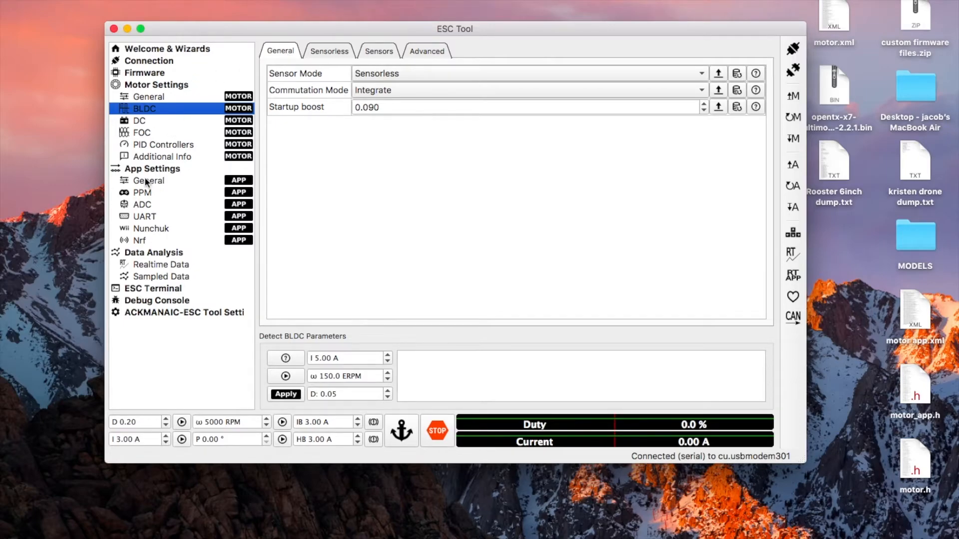
Load motor app.xml from the Desktop, setting PPM to PID speed control with 0.90/0.30 s ramping.
left_click(142, 192)
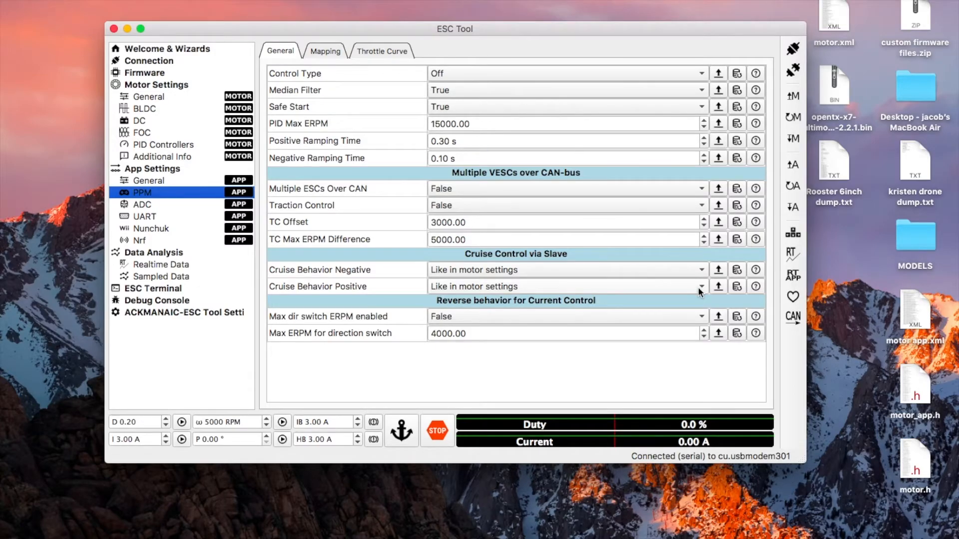
mouse_move(792, 96)
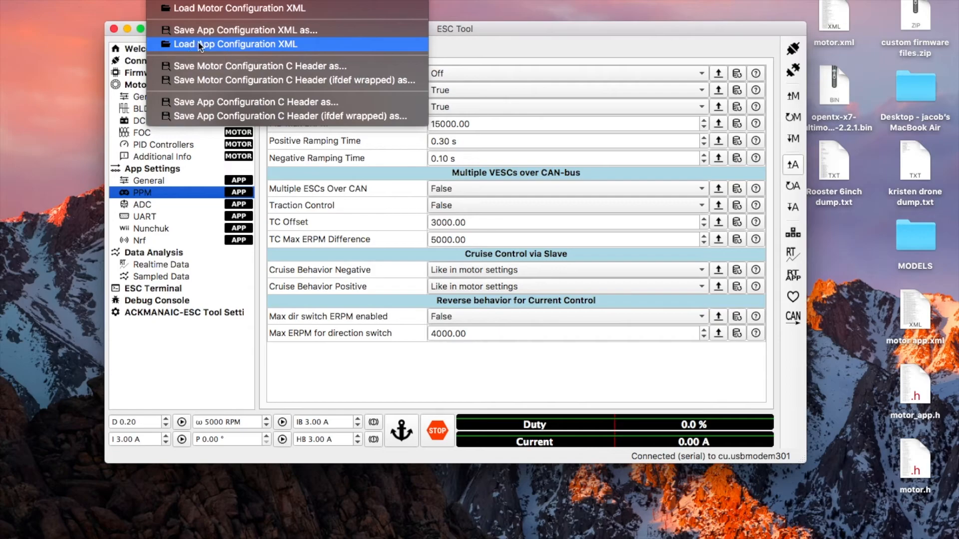
left_click(233, 44)
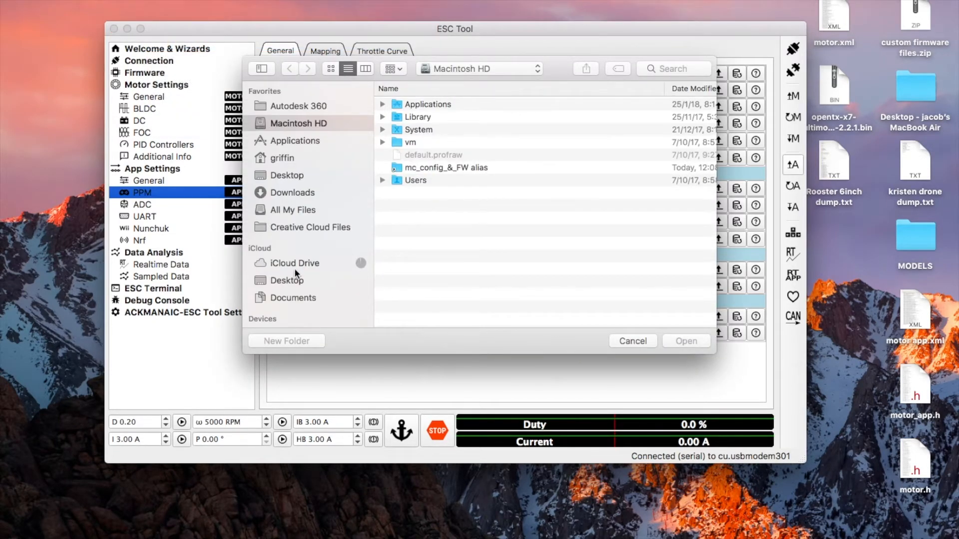
left_click(286, 280)
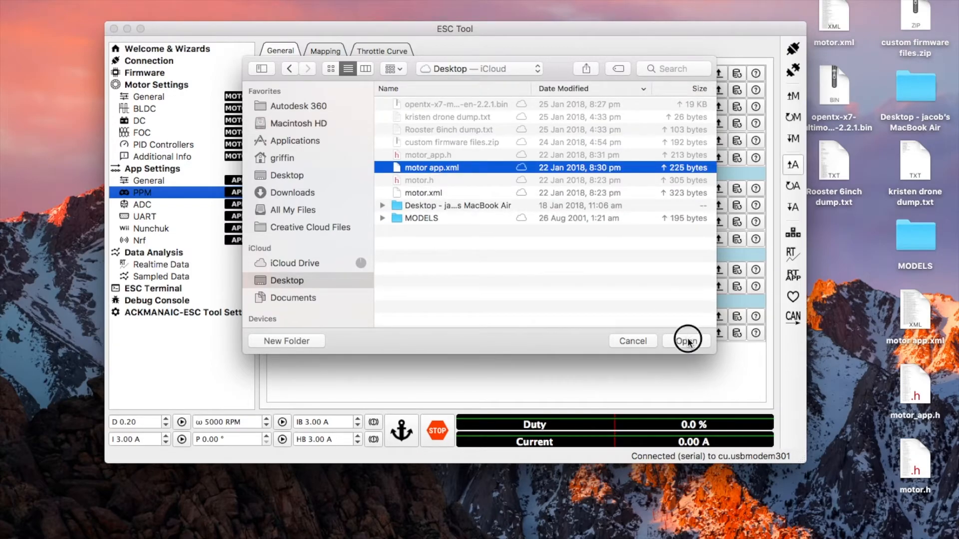
left_click(686, 340)
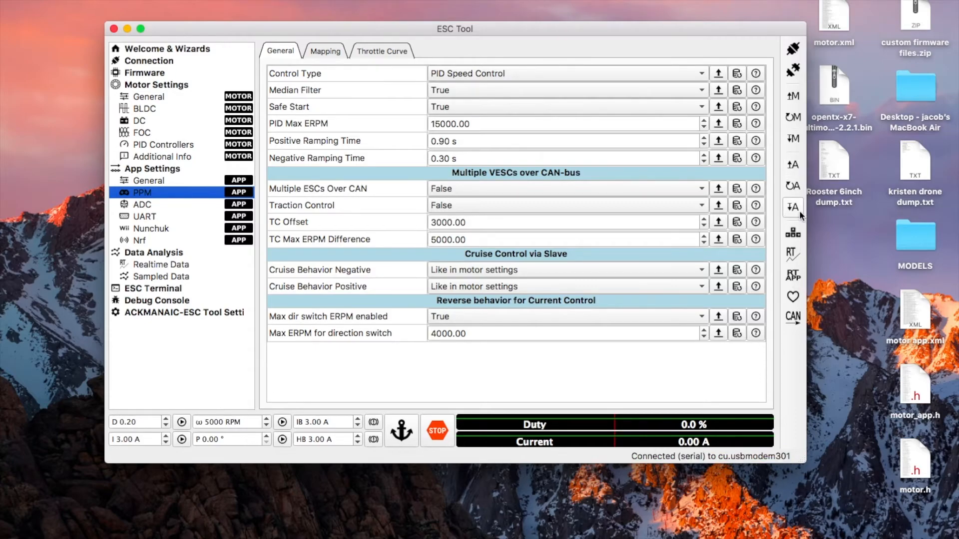
mouse_move(792, 207)
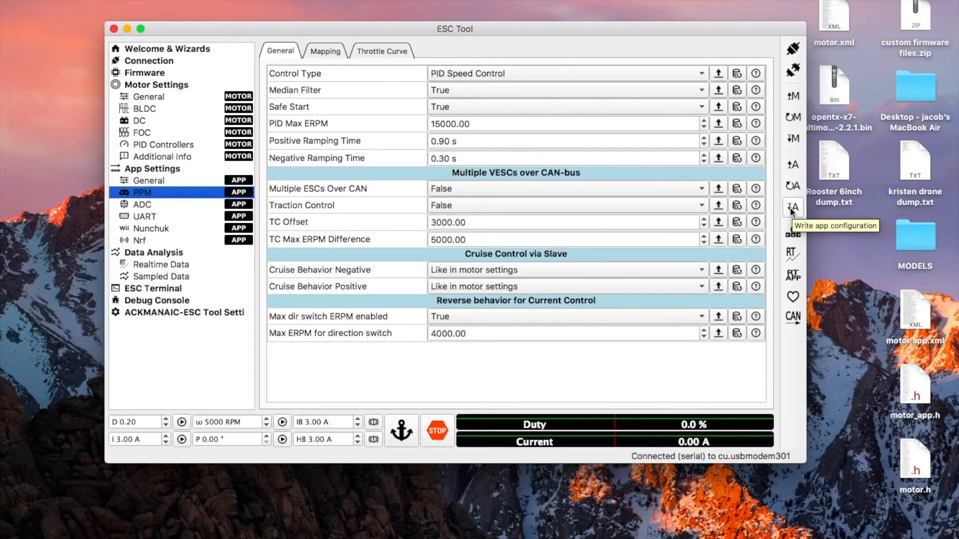
mouse_move(791, 207)
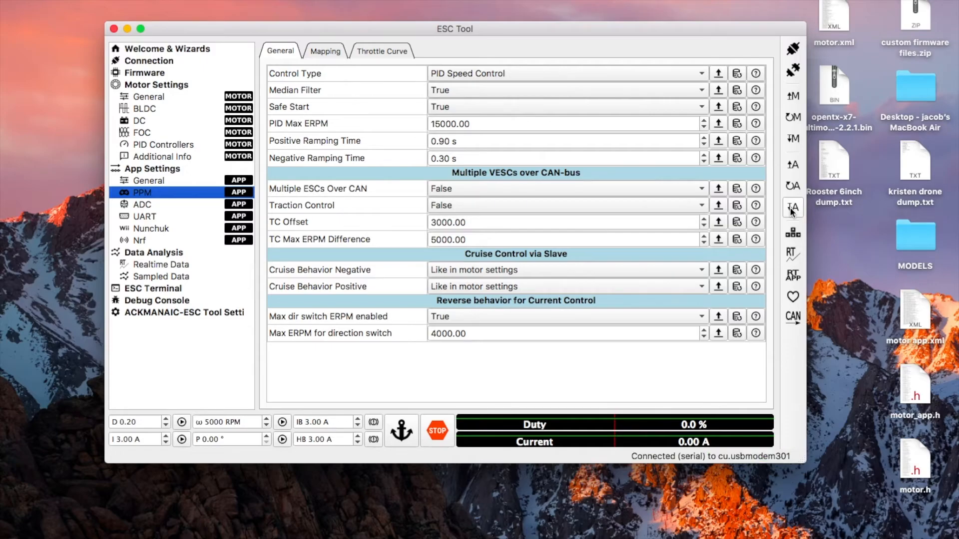
mouse_move(180, 225)
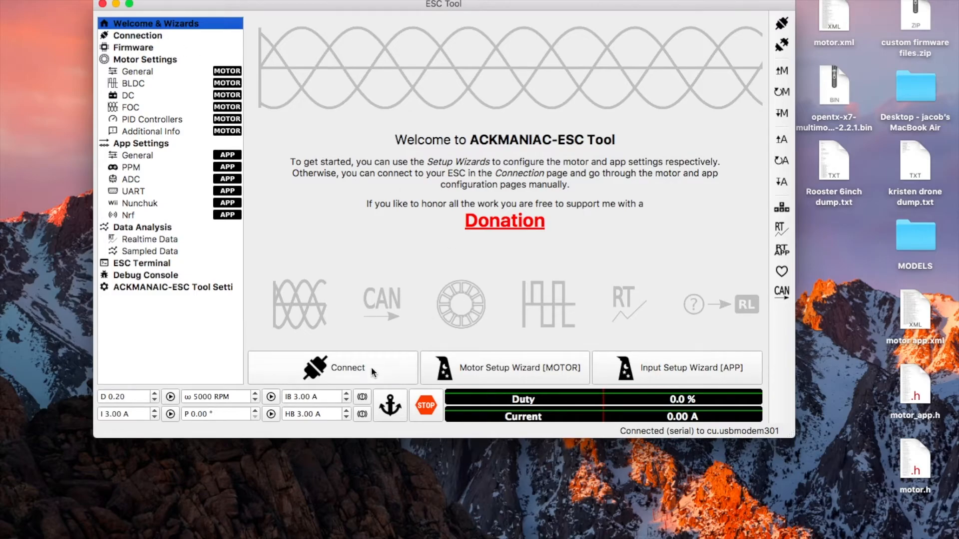
Start the motor setup wizard without loading the default configuration from the ESC.
left_click(332, 368)
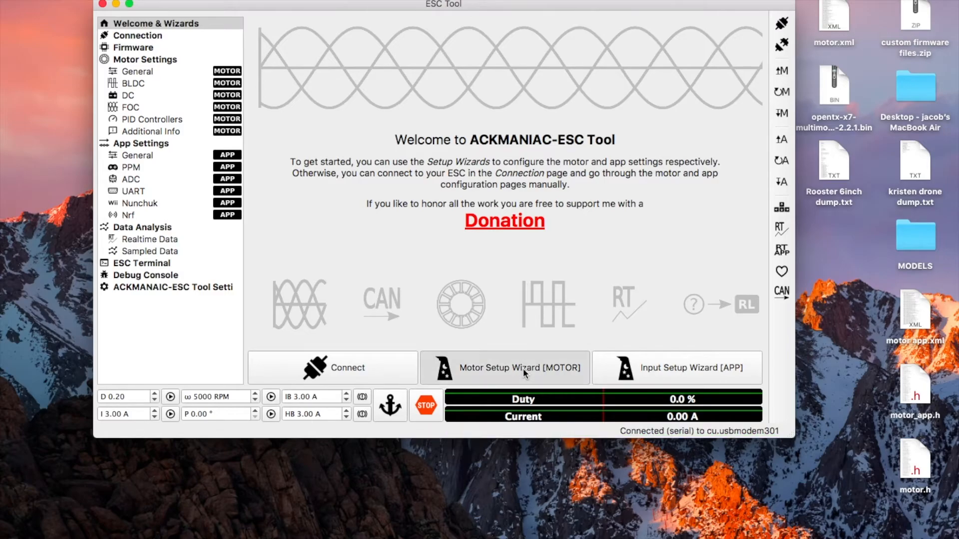
left_click(504, 368)
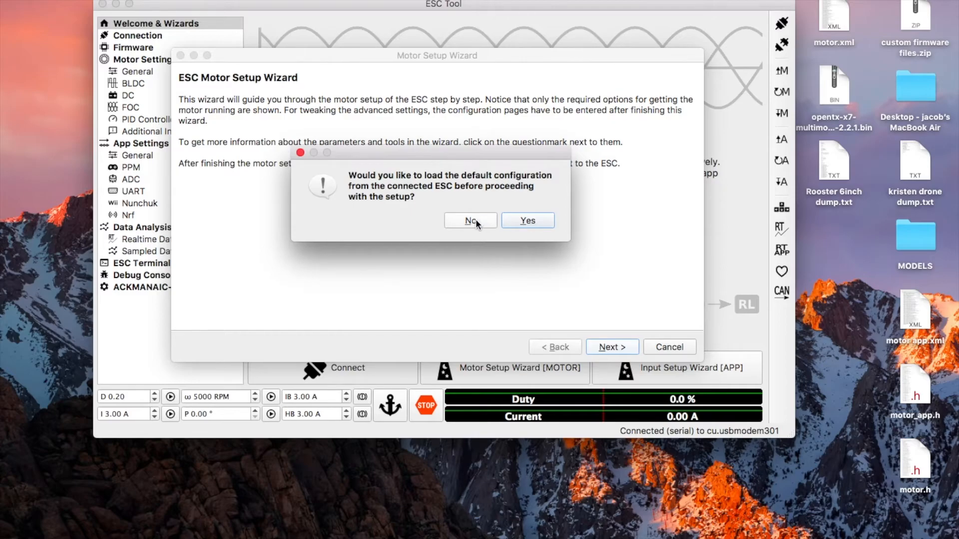
left_click(469, 220)
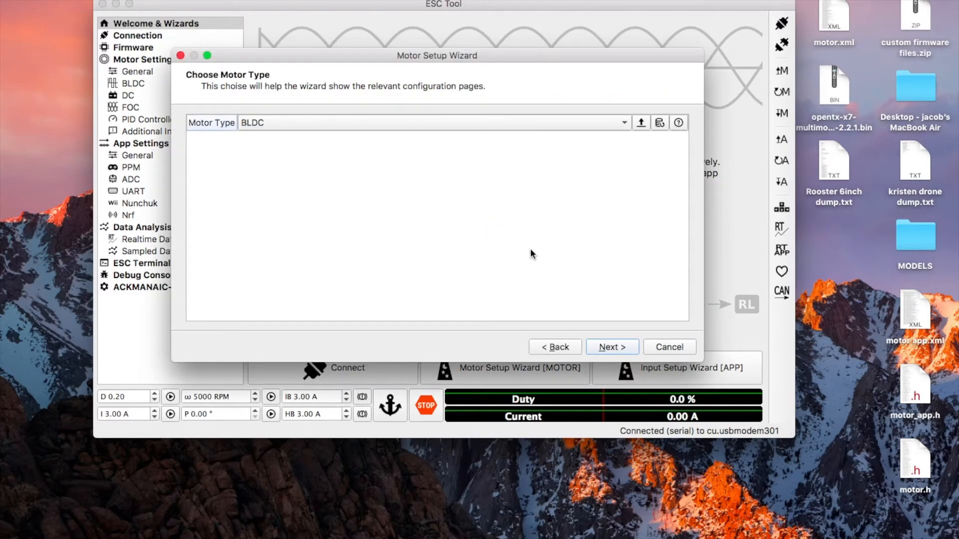
mouse_move(612, 346)
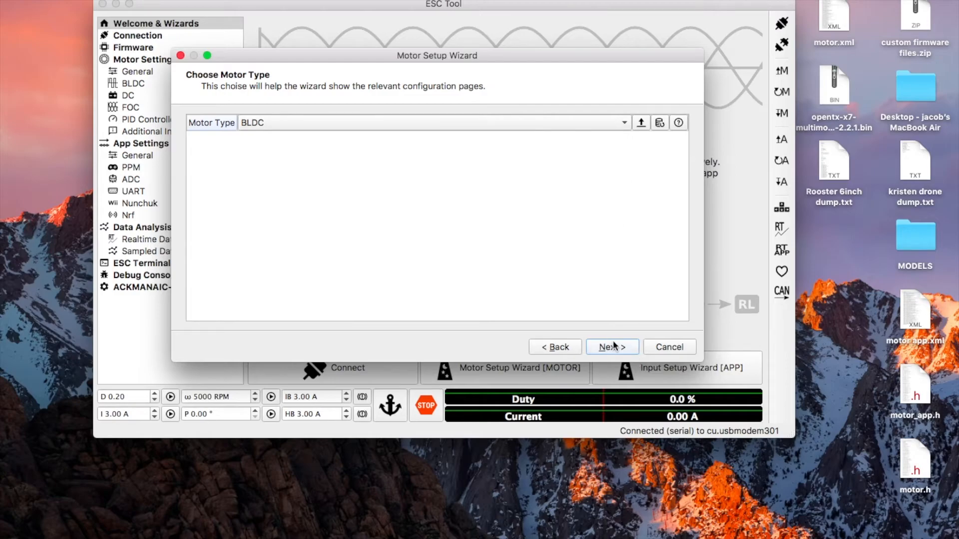
Keep BLDC motor type, accept the 40 A/30 A current limits, and answer the battery cutoff prompt.
left_click(611, 347)
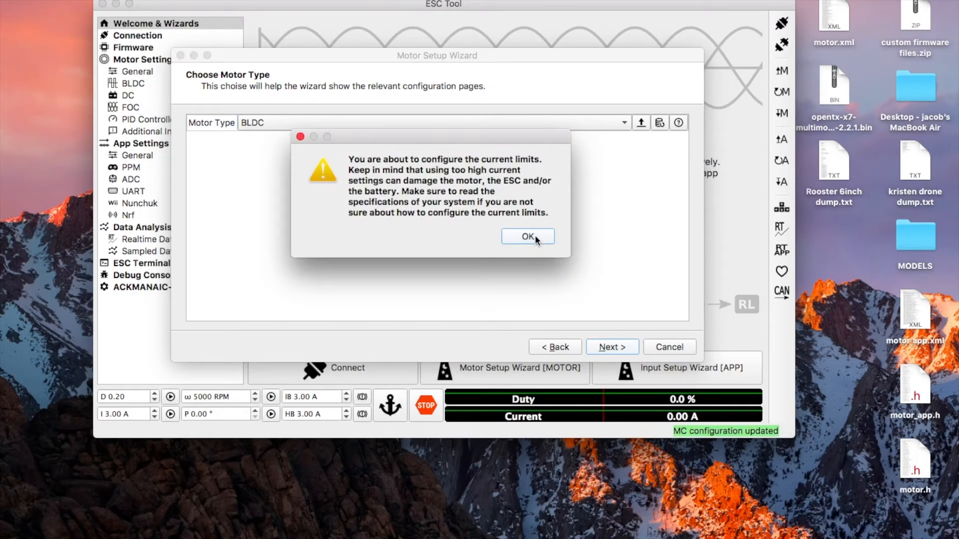
left_click(527, 237)
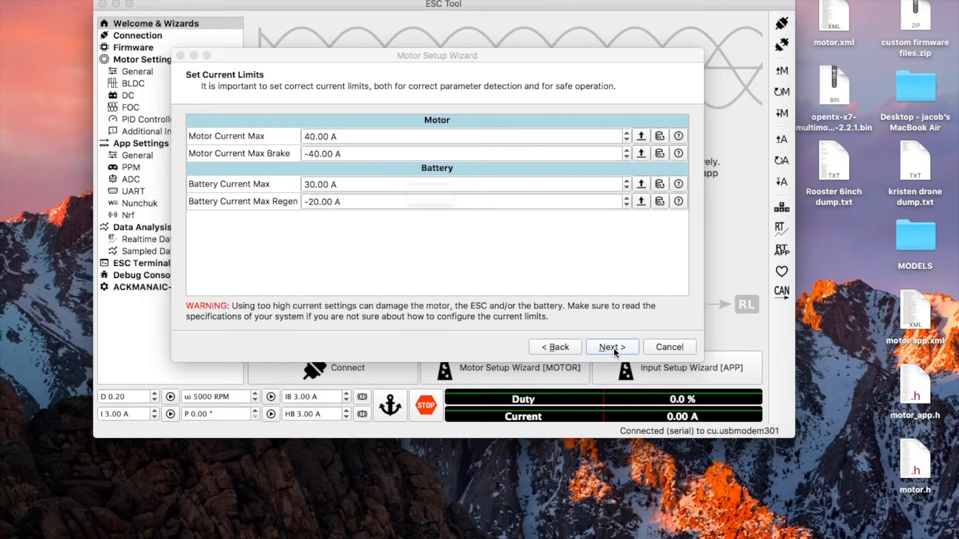
left_click(611, 347)
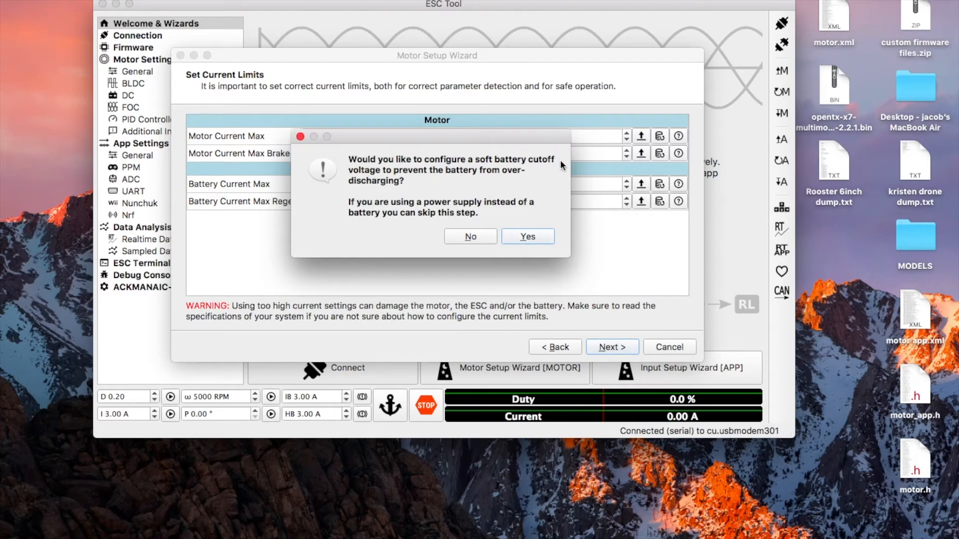
mouse_move(528, 236)
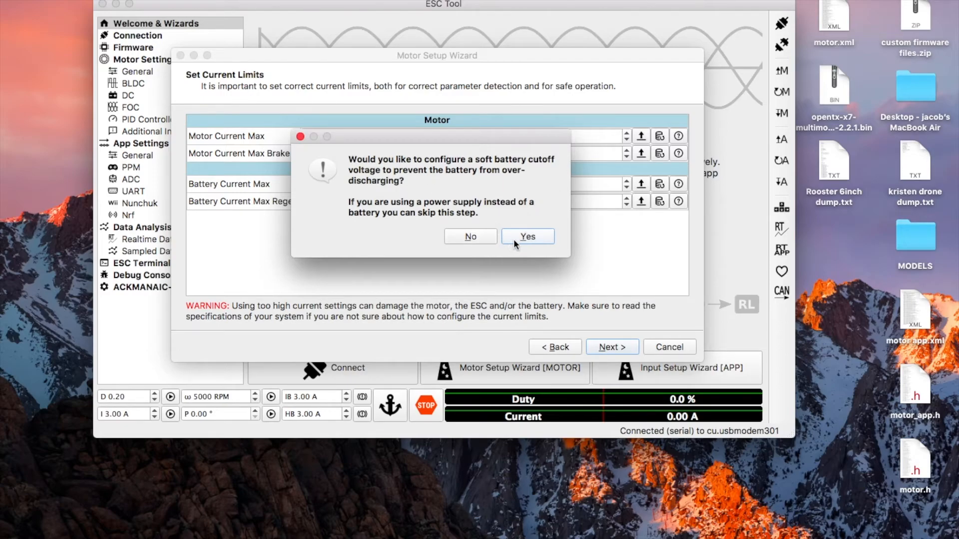
left_click(526, 236)
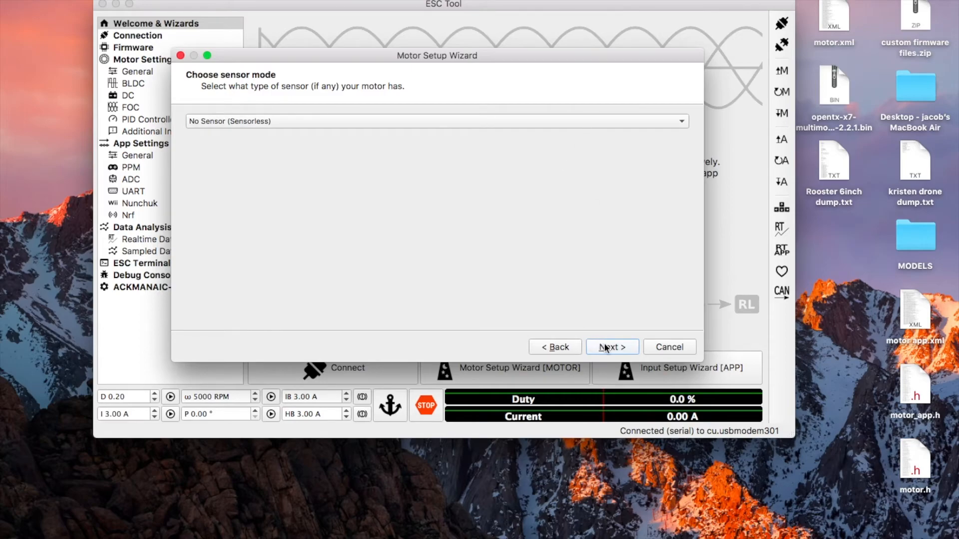
Keep sensorless sensor mode and the default BLDC settings to reach the wizard's conclusion page.
left_click(611, 347)
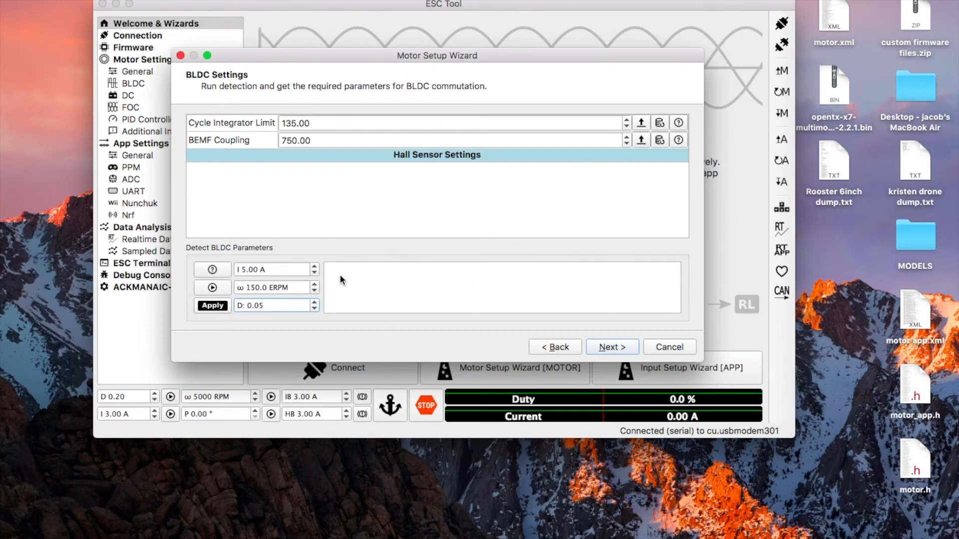
mouse_move(286, 215)
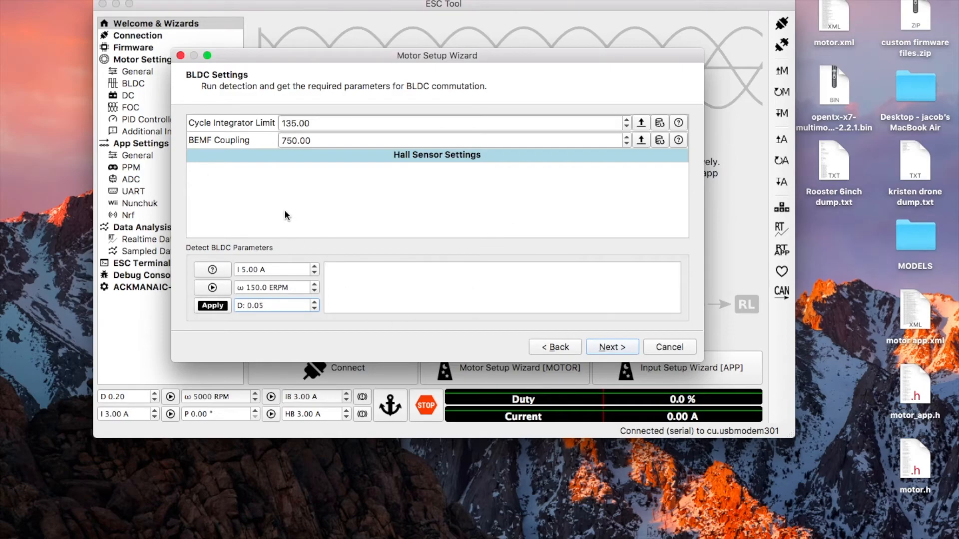
mouse_move(396, 258)
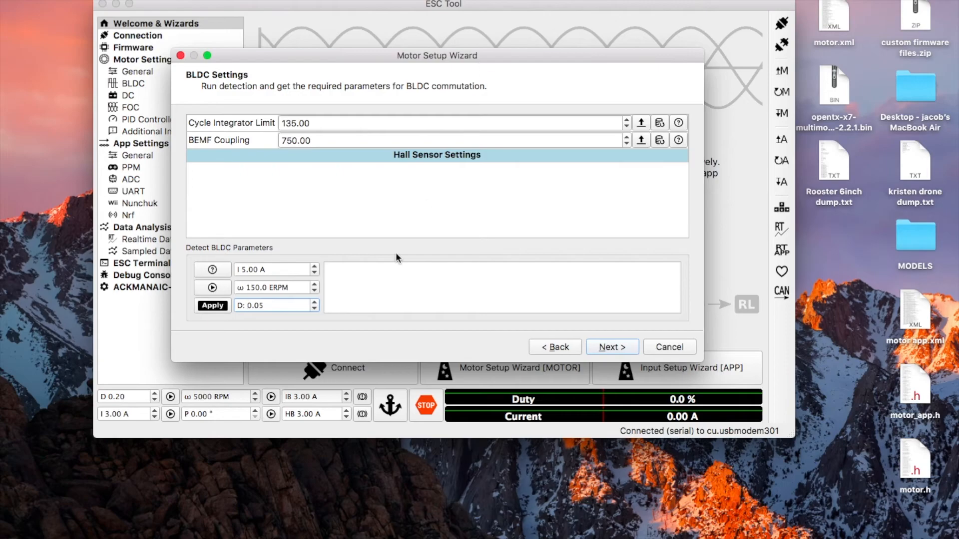
mouse_move(419, 234)
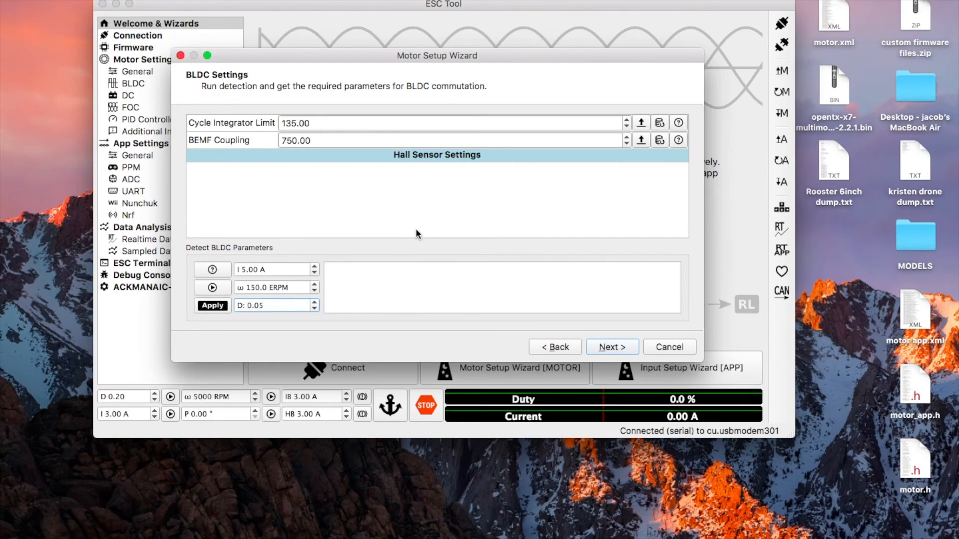
mouse_move(295, 256)
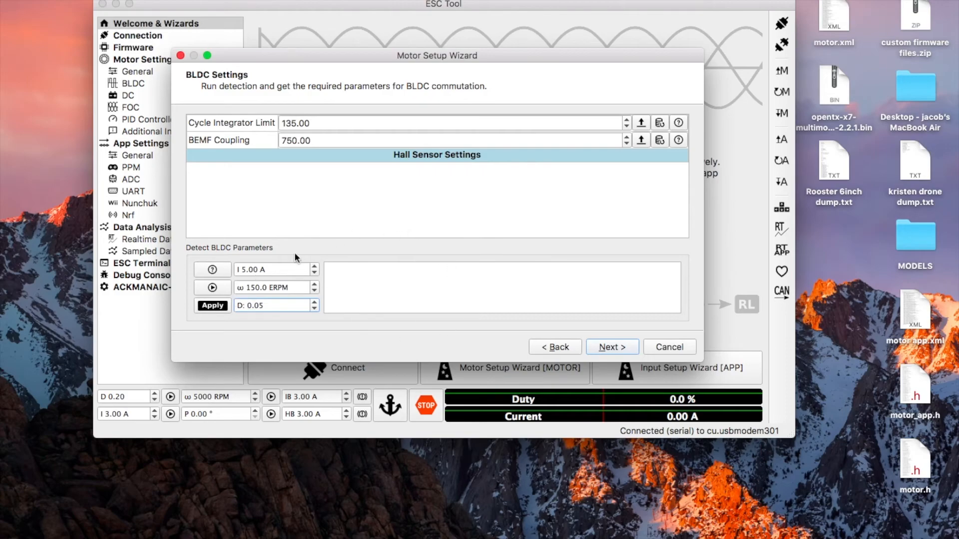
mouse_move(237, 327)
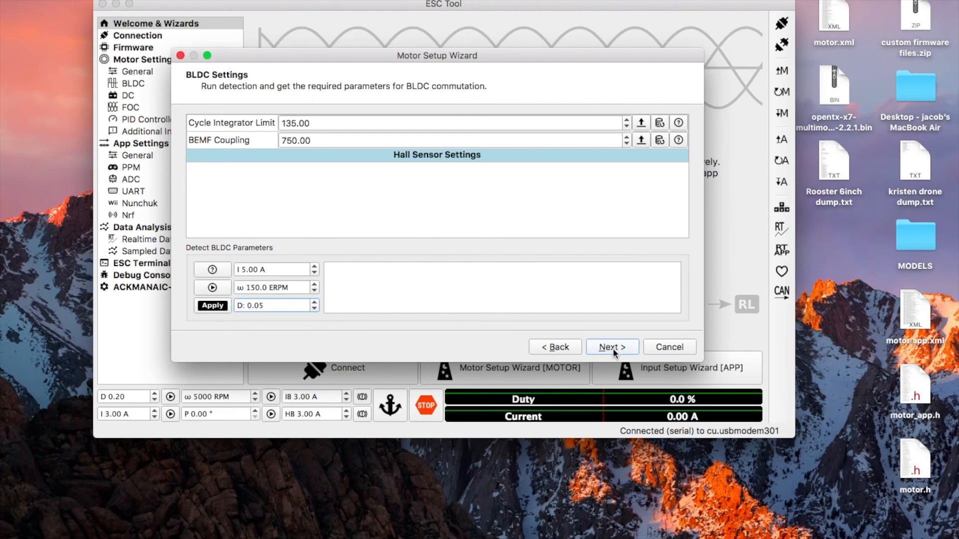
left_click(611, 347)
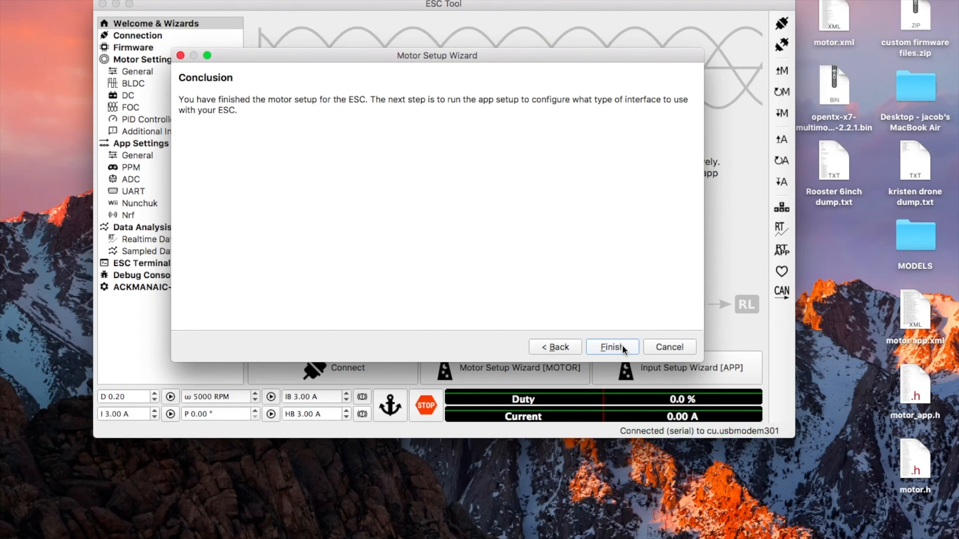
mouse_move(615, 350)
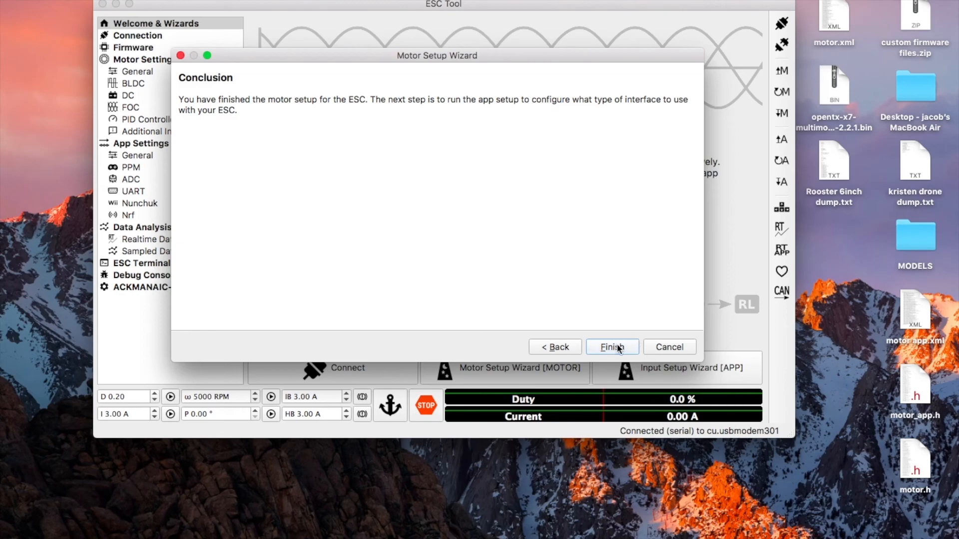
Finish the motor wizard, then briefly open and cancel the Input Setup Wizard.
left_click(611, 347)
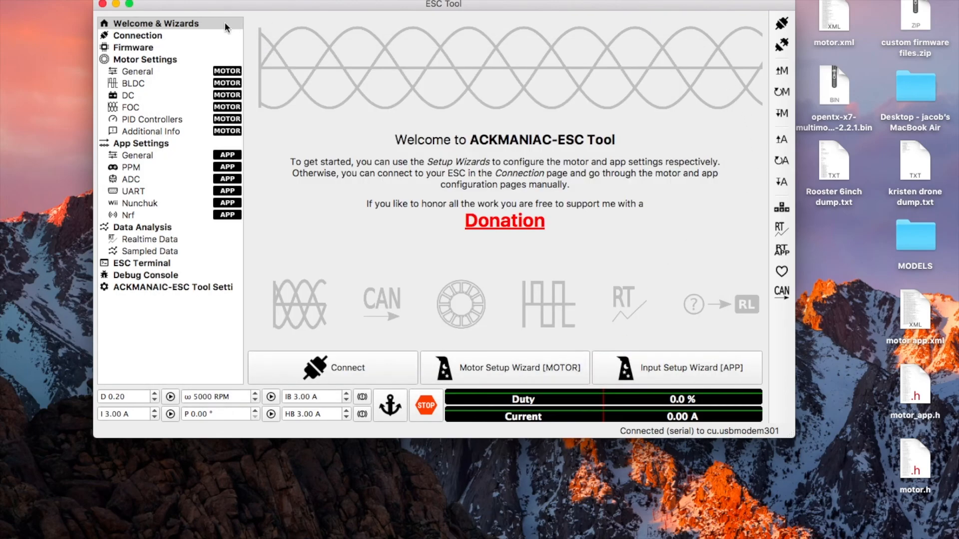
mouse_move(109, 72)
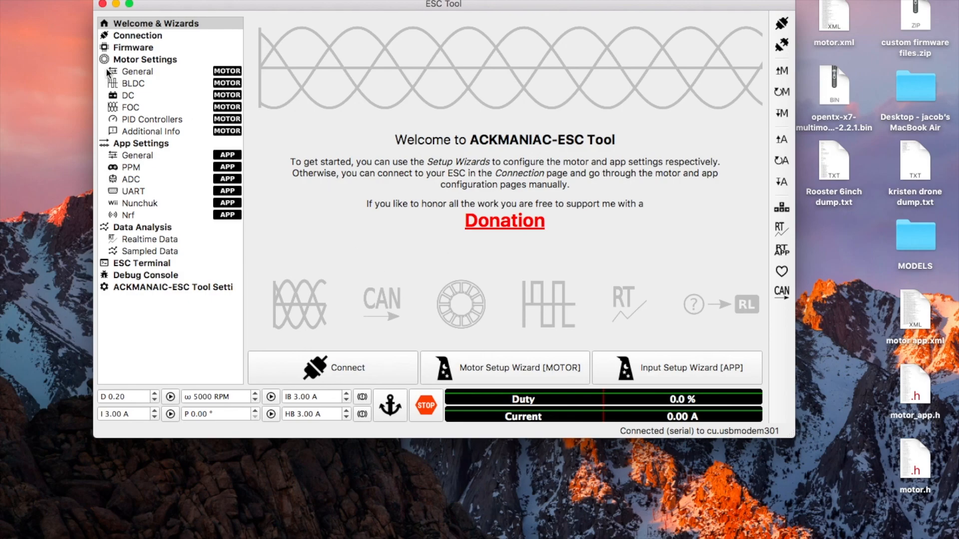
left_click(676, 367)
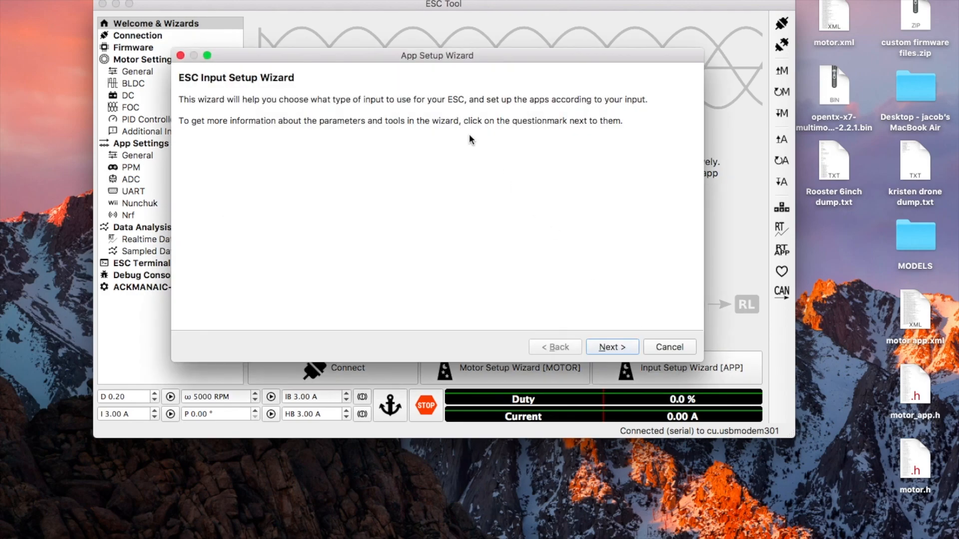
left_click(668, 347)
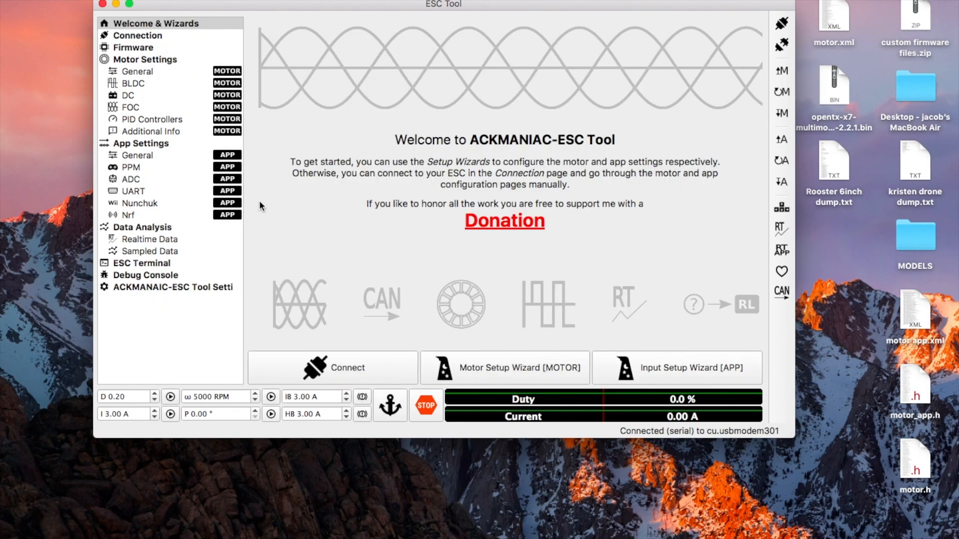